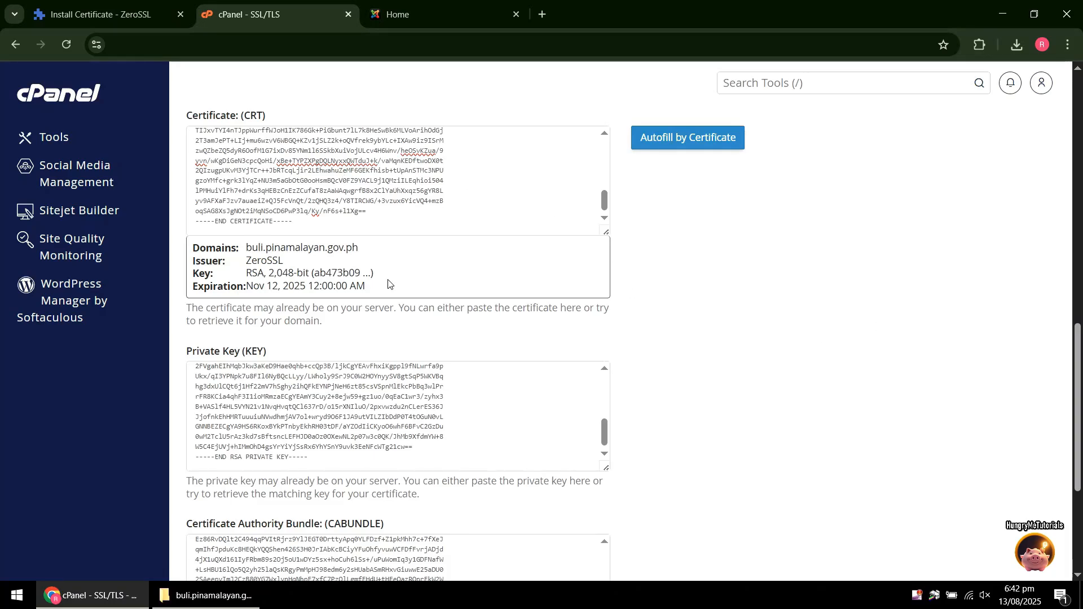
# Step: Scroll the install page, then dismiss the Barangay Buli site's 'Not secure' info popup
pyautogui.scroll(-3)
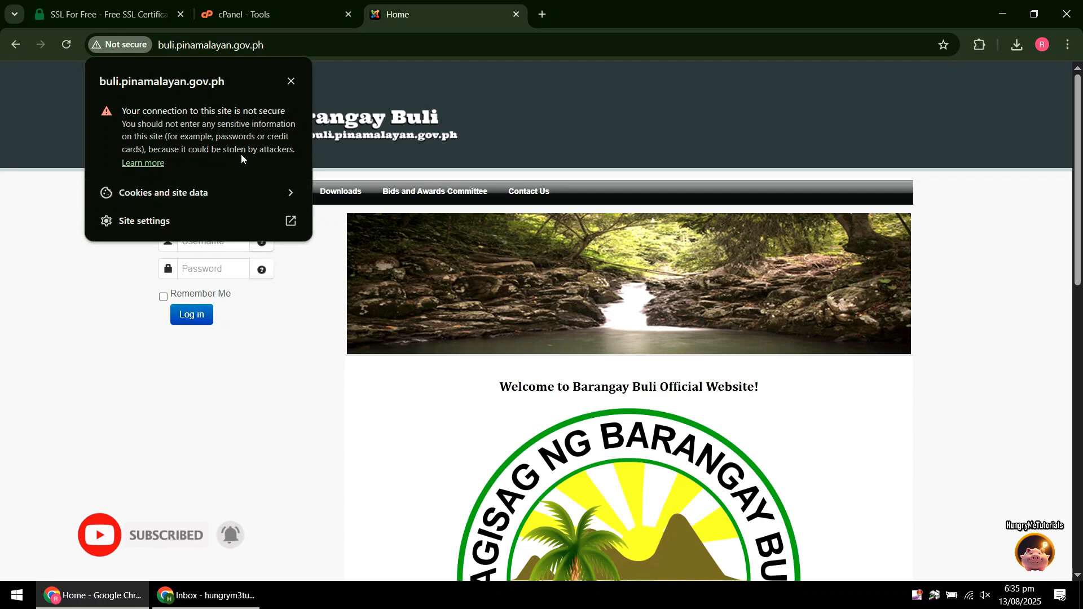
pyautogui.click(290, 81)
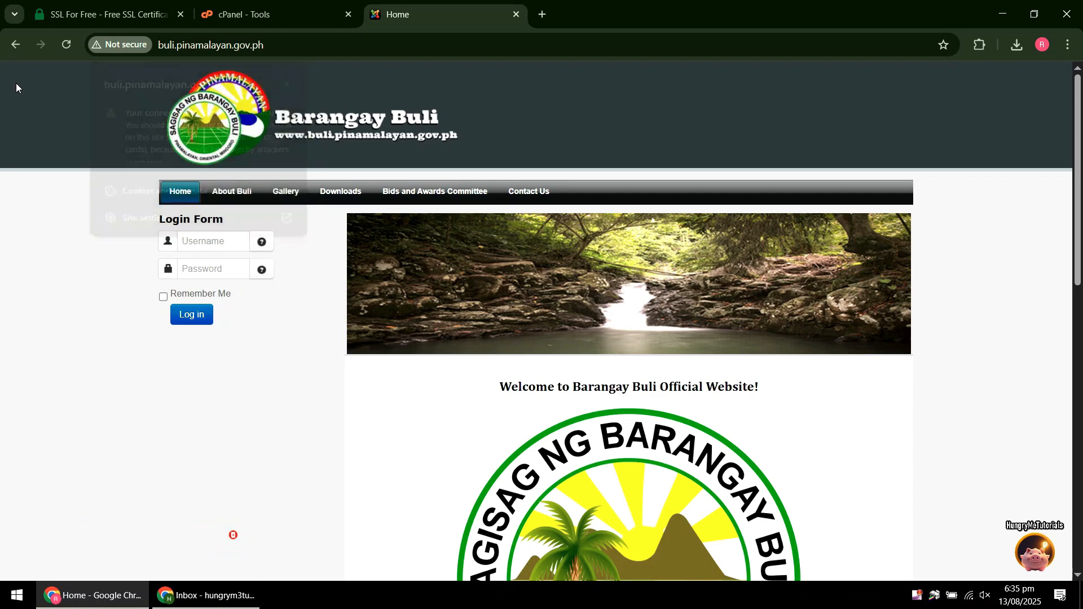
# Step: Register an SSL For Free account with email, password and country Philippines
pyautogui.click(104, 13)
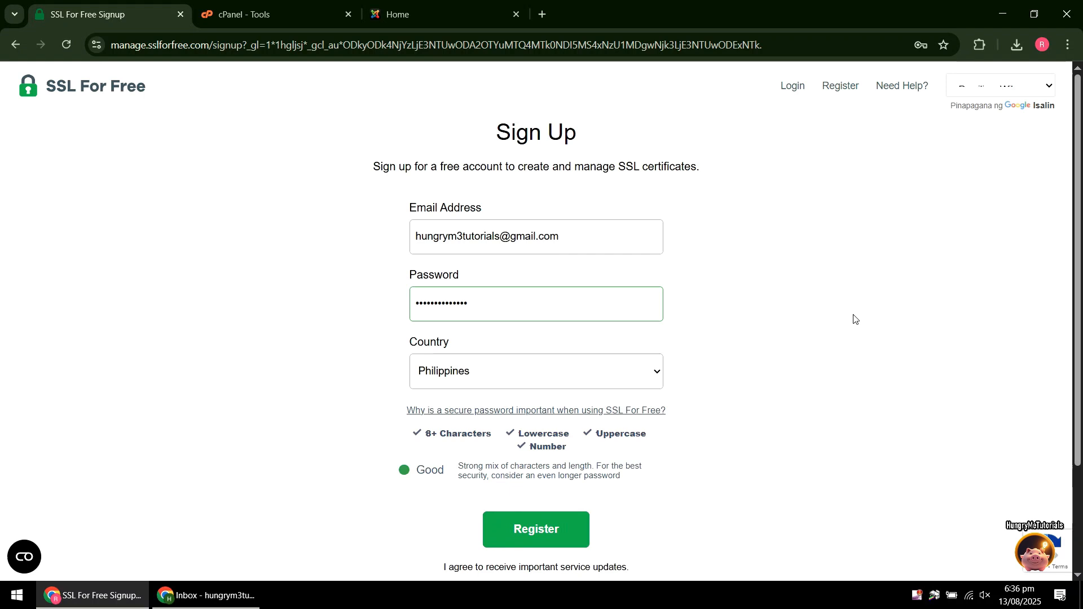
pyautogui.moveTo(769, 525)
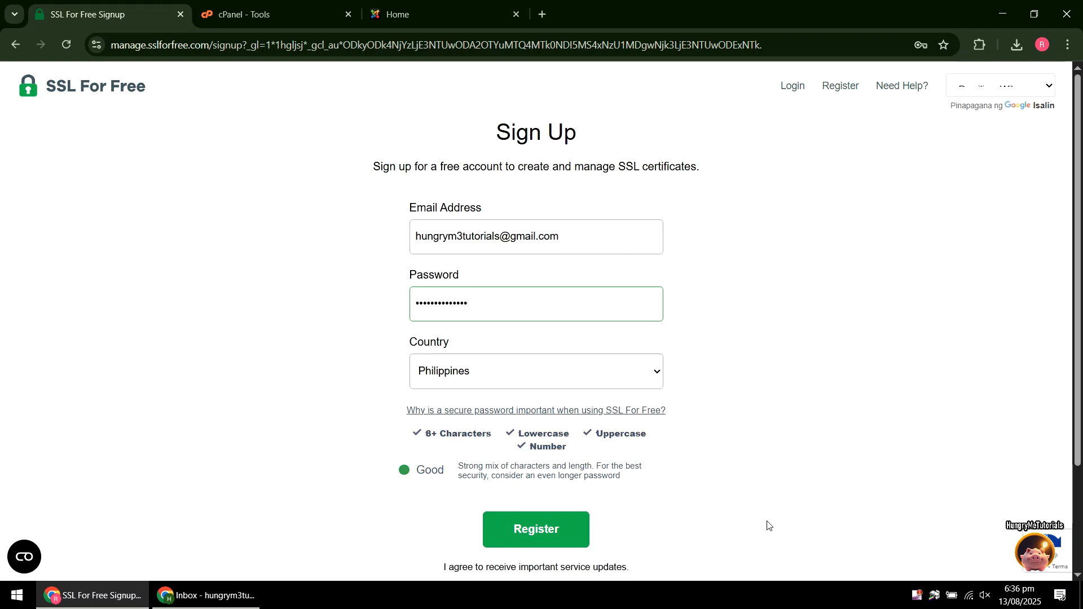
pyautogui.click(536, 530)
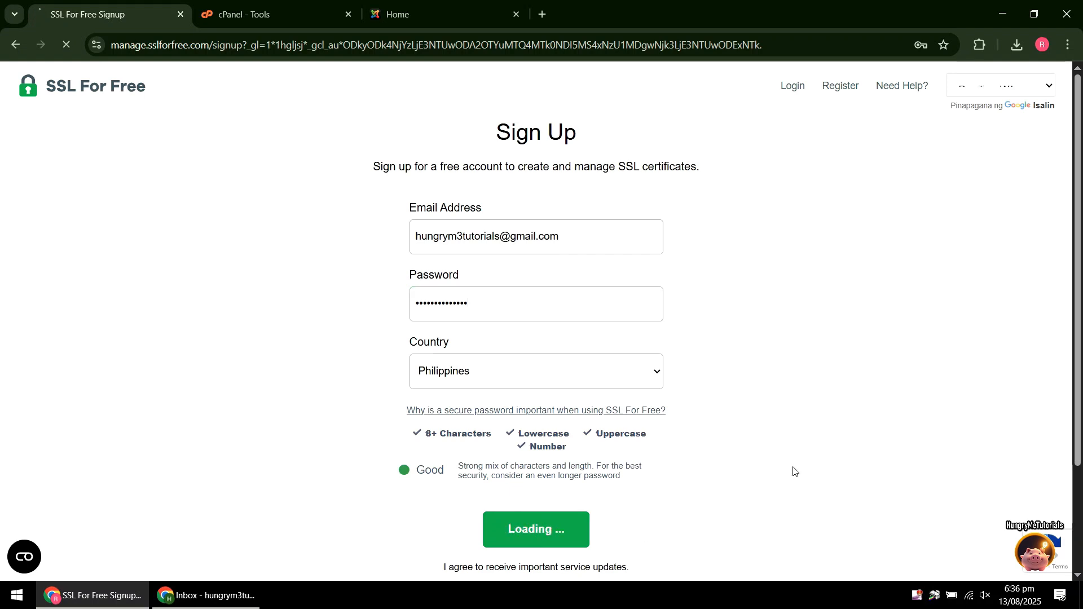
pyautogui.click(536, 529)
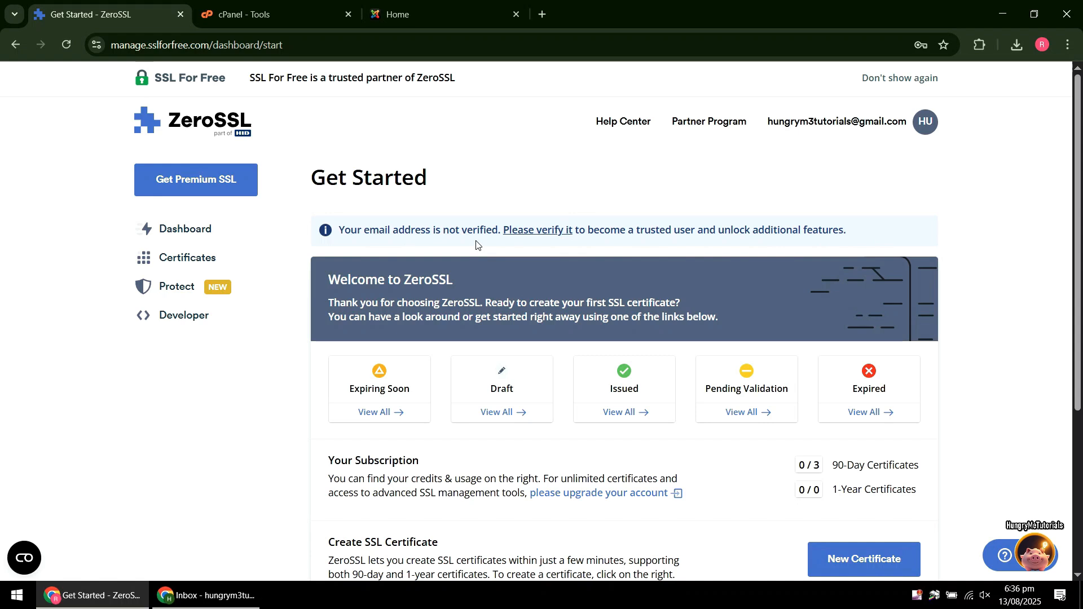
pyautogui.moveTo(549, 252)
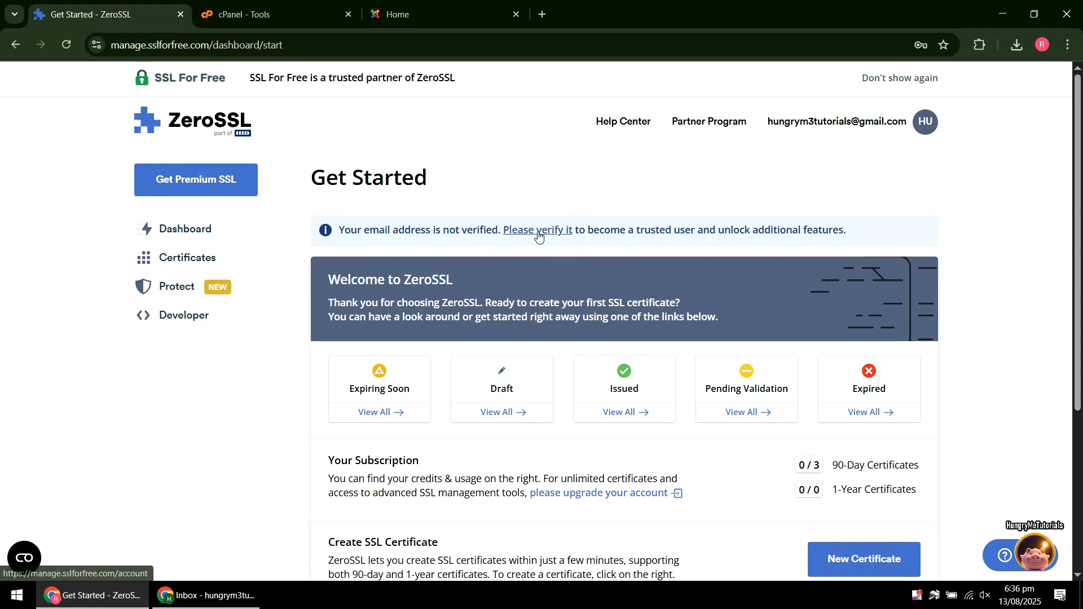
# Step: Send the account's email verification message from the Account page
pyautogui.click(537, 230)
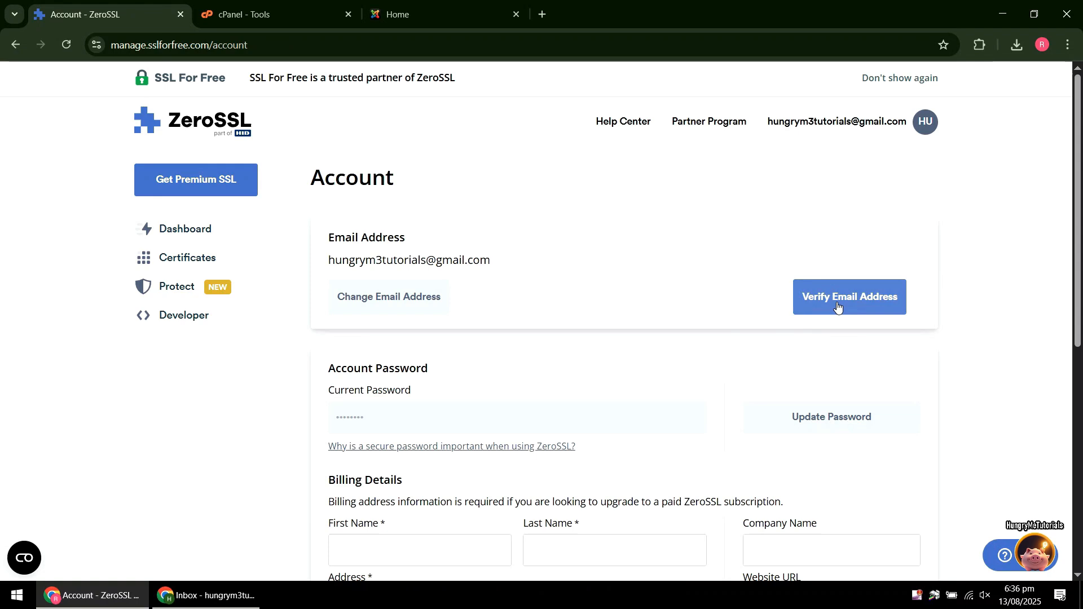
pyautogui.click(849, 297)
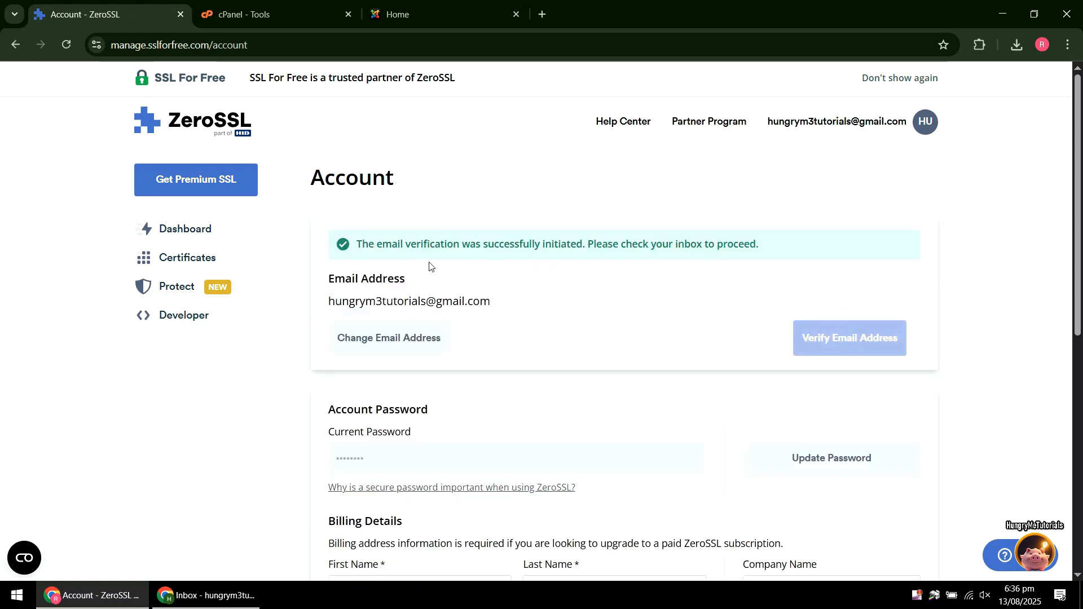
pyautogui.moveTo(726, 270)
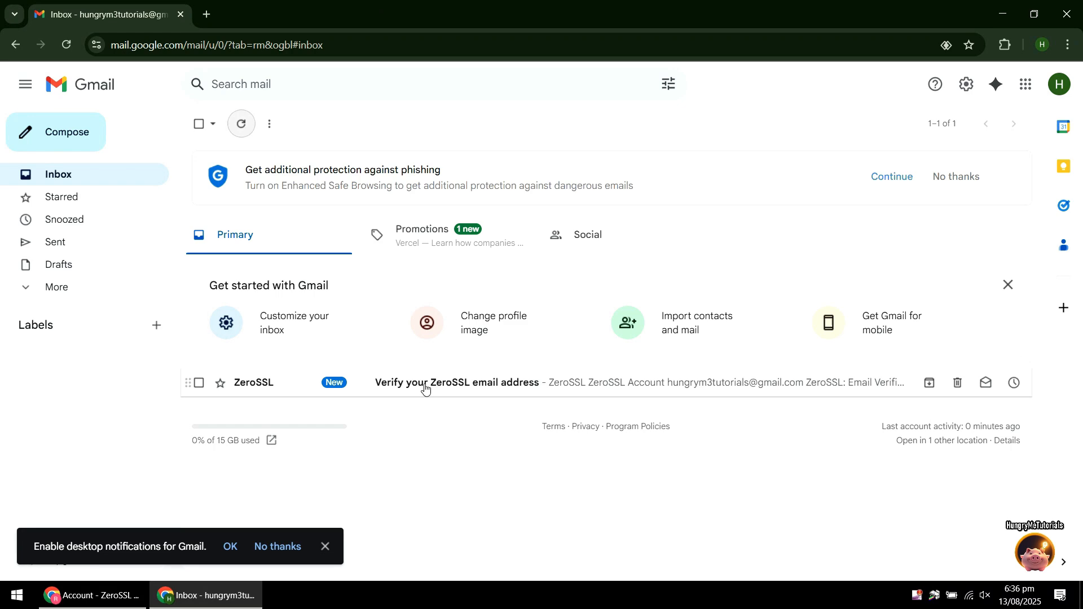
# Step: Open the 'Verify your ZeroSSL email address' message in Gmail
pyautogui.click(457, 382)
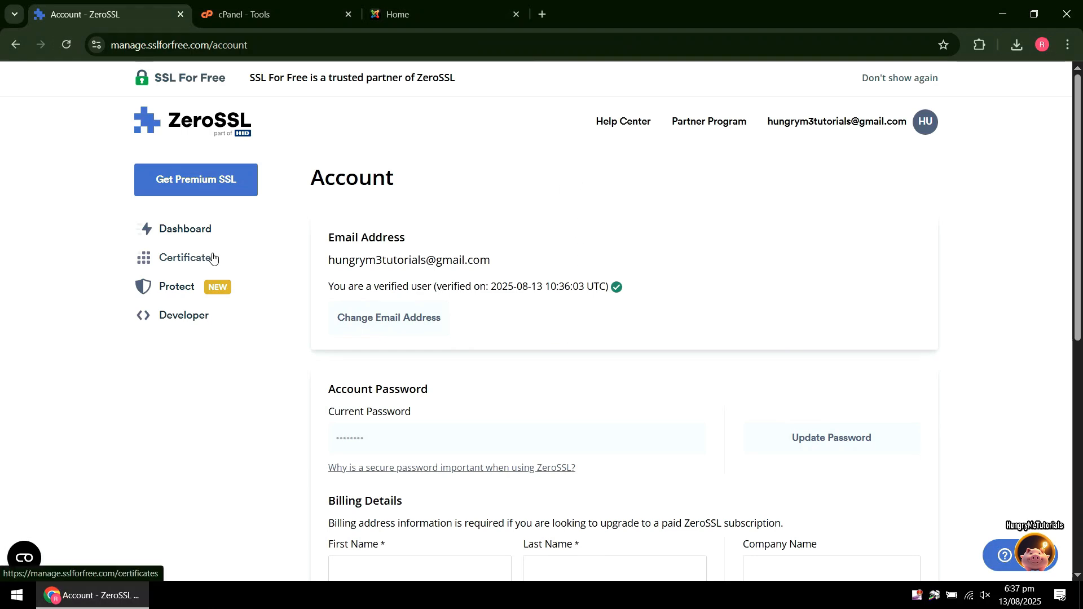
# Step: Confirm the account shows verified and open the Certificates list
pyautogui.click(196, 257)
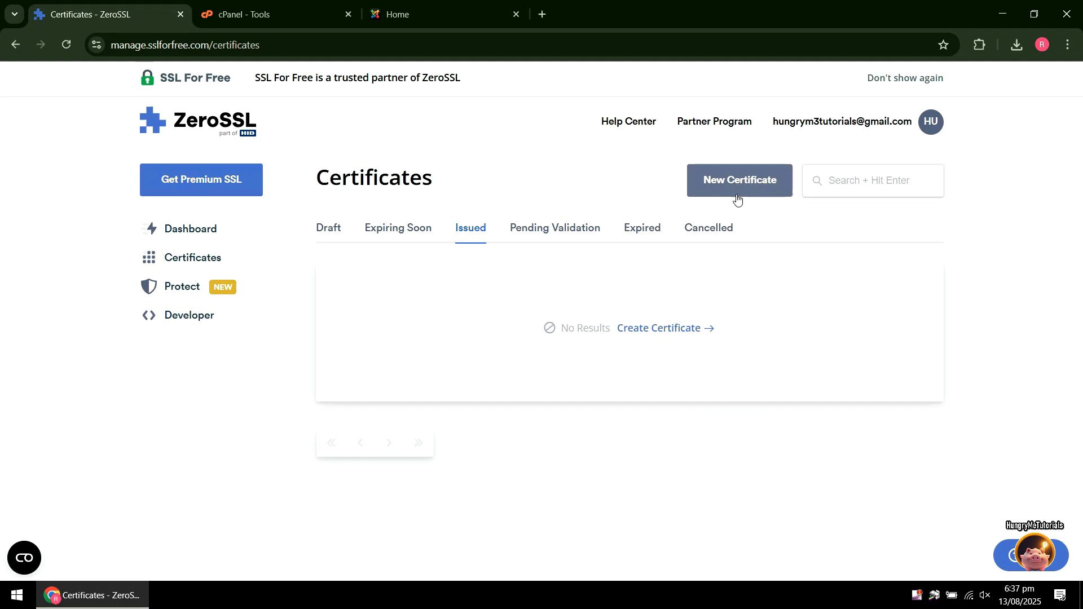
# Step: Start a new certificate for buli.pinamalayan.gov.ph with 90-day validity
pyautogui.click(739, 179)
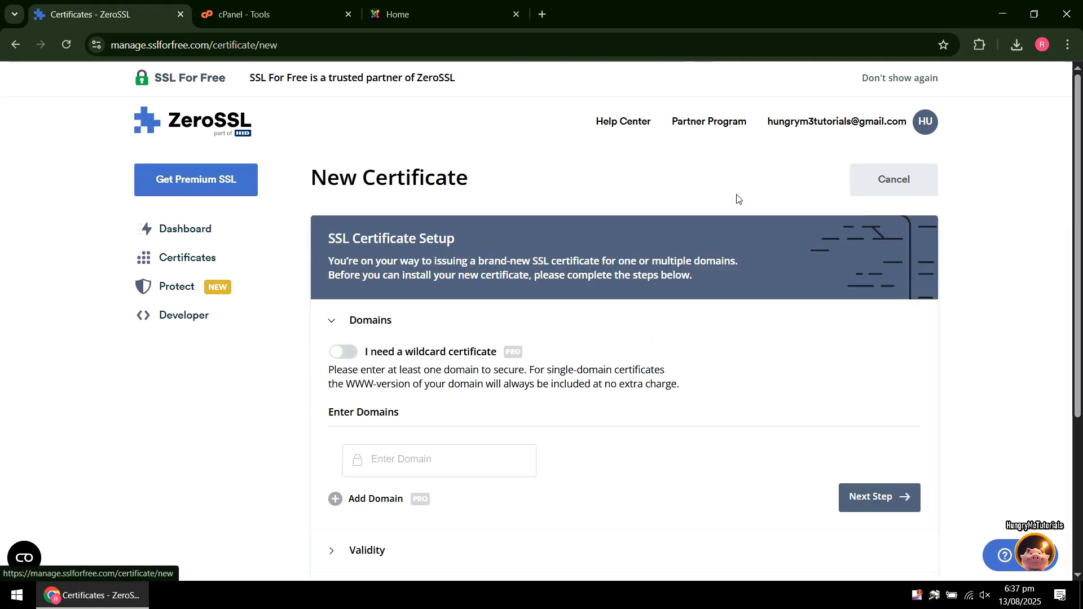
pyautogui.scroll(-3)
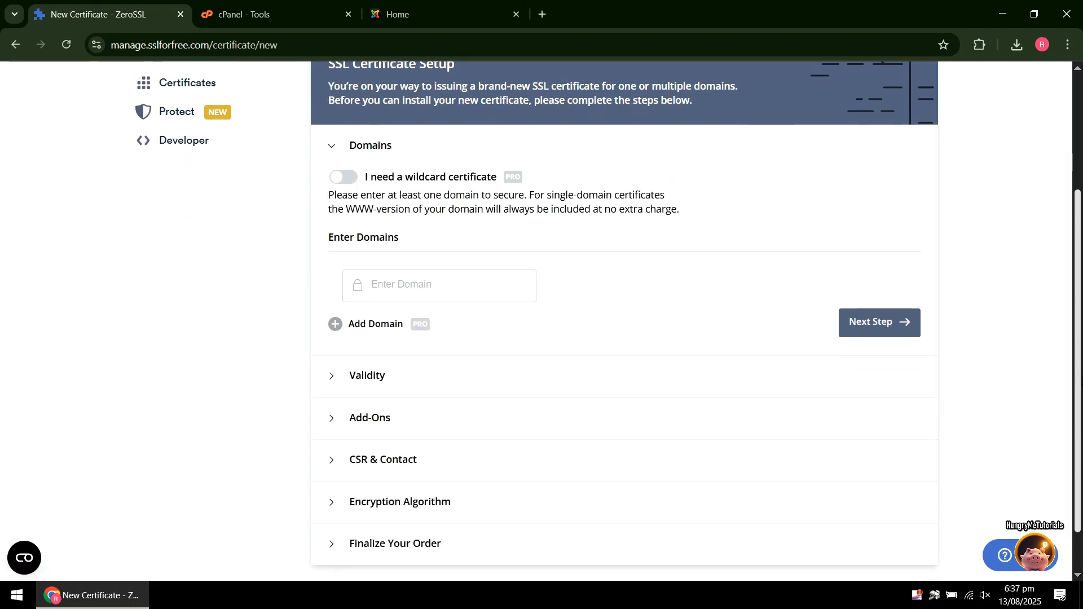
pyautogui.write('buli.pinamalayan.gov.ph')
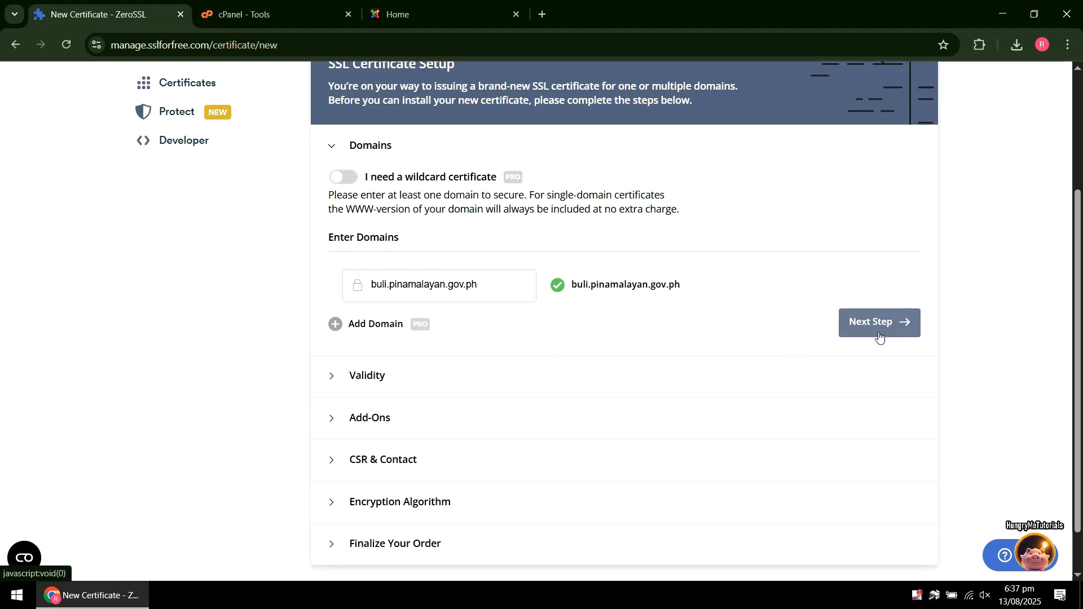
pyautogui.click(879, 321)
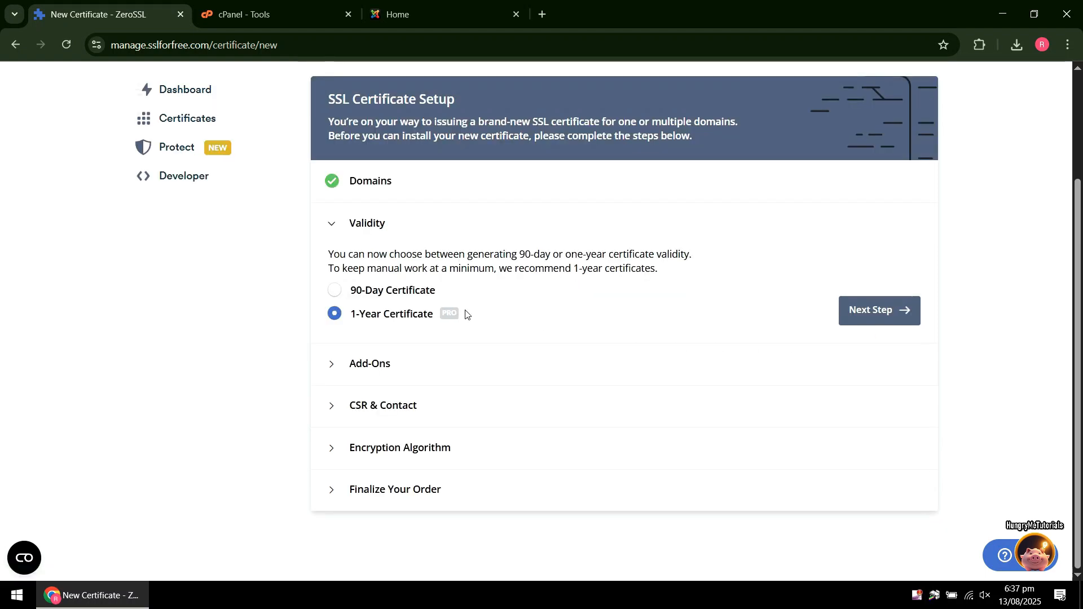
pyautogui.click(335, 289)
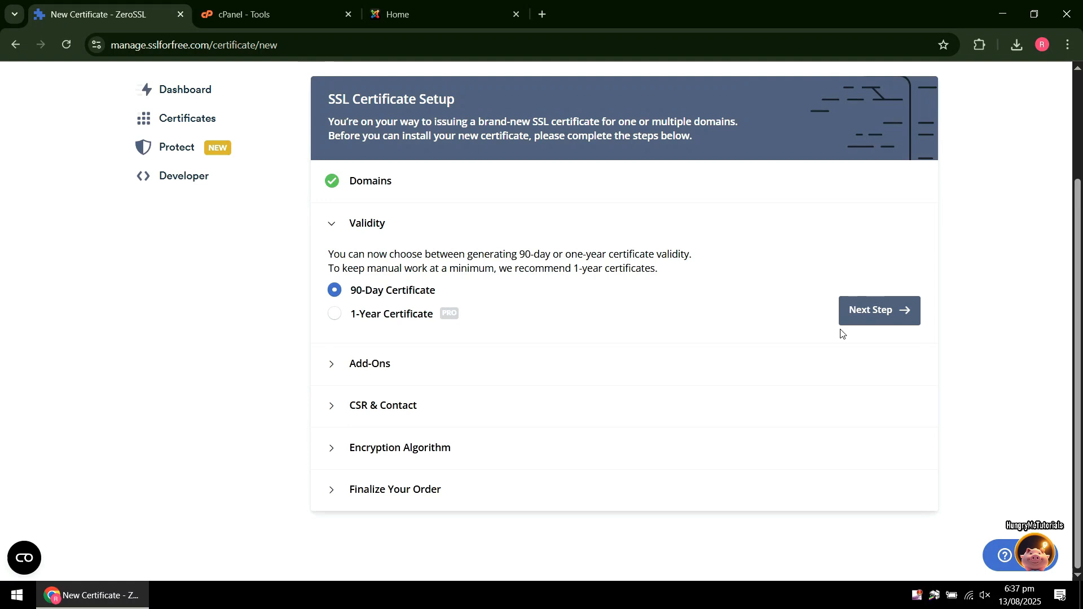
pyautogui.click(878, 310)
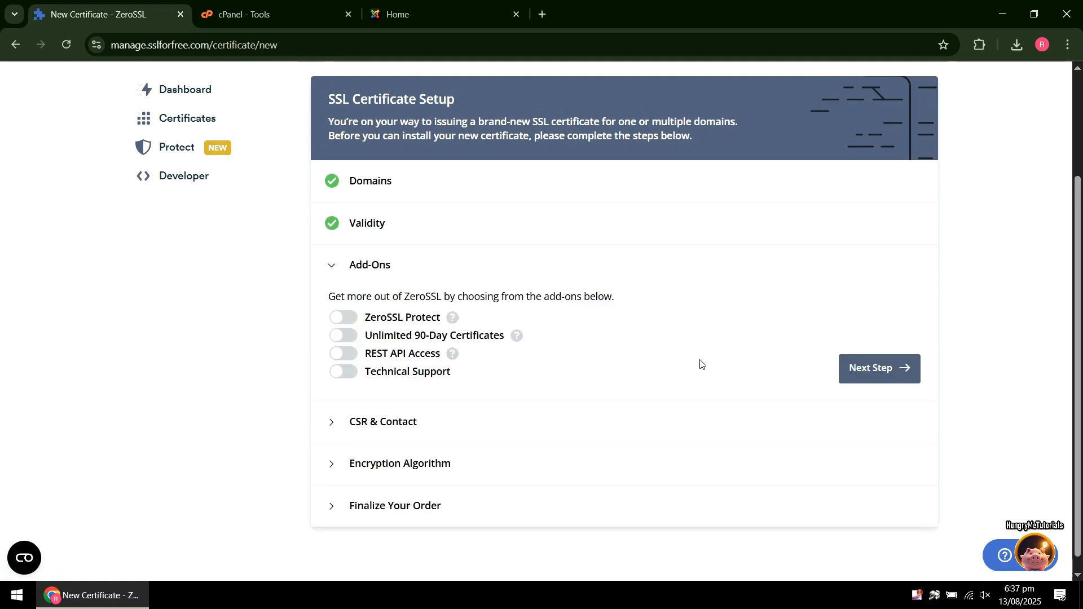
# Step: Skip add-ons, disable Auto-Generate CSR, and keep RSA 2048 encryption
pyautogui.click(877, 368)
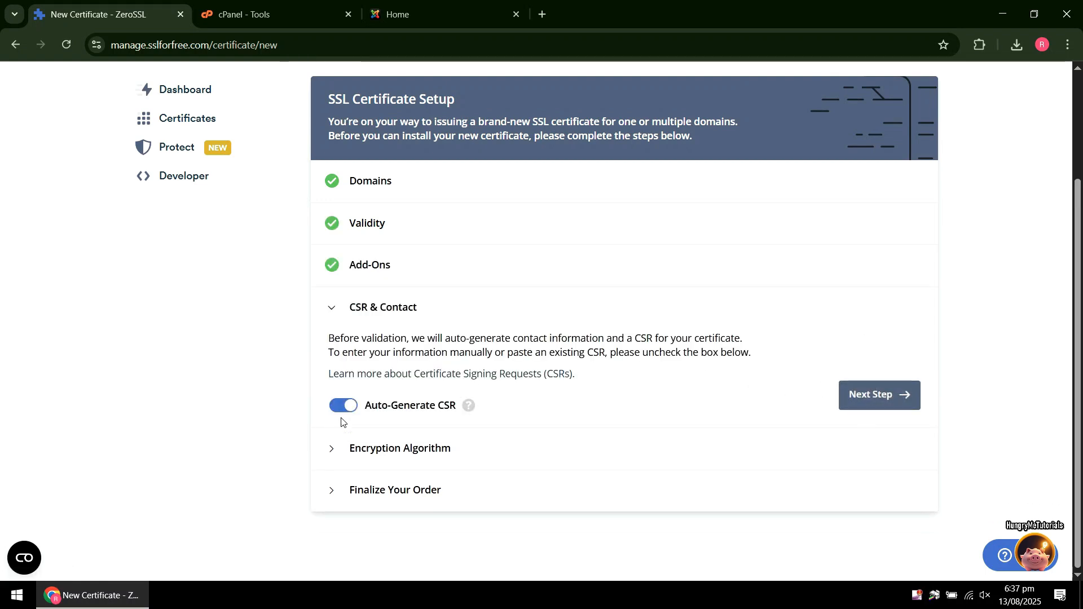
pyautogui.click(342, 405)
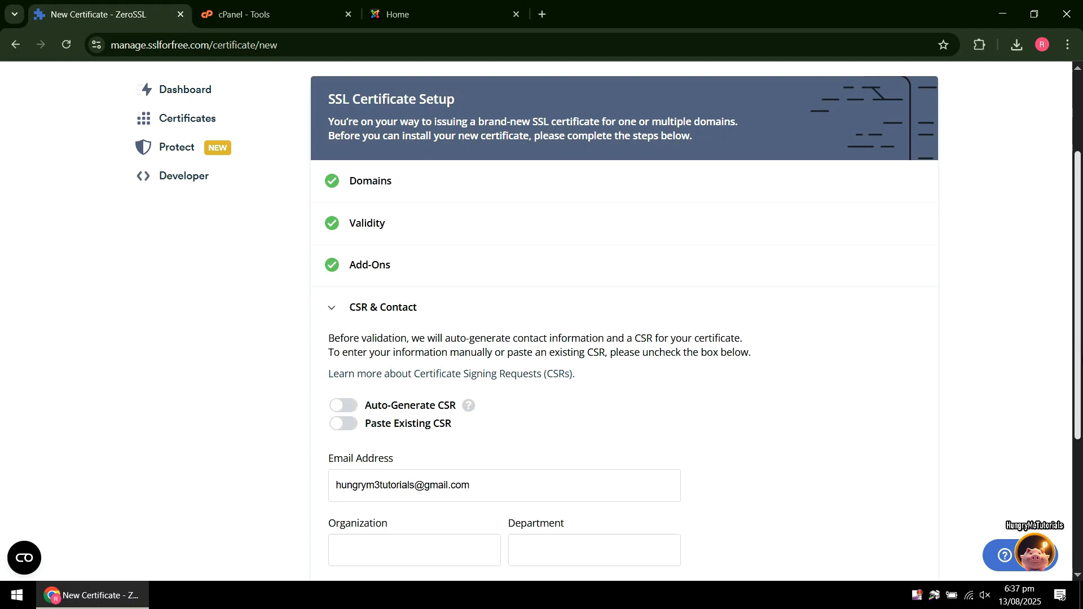
pyautogui.scroll(-3)
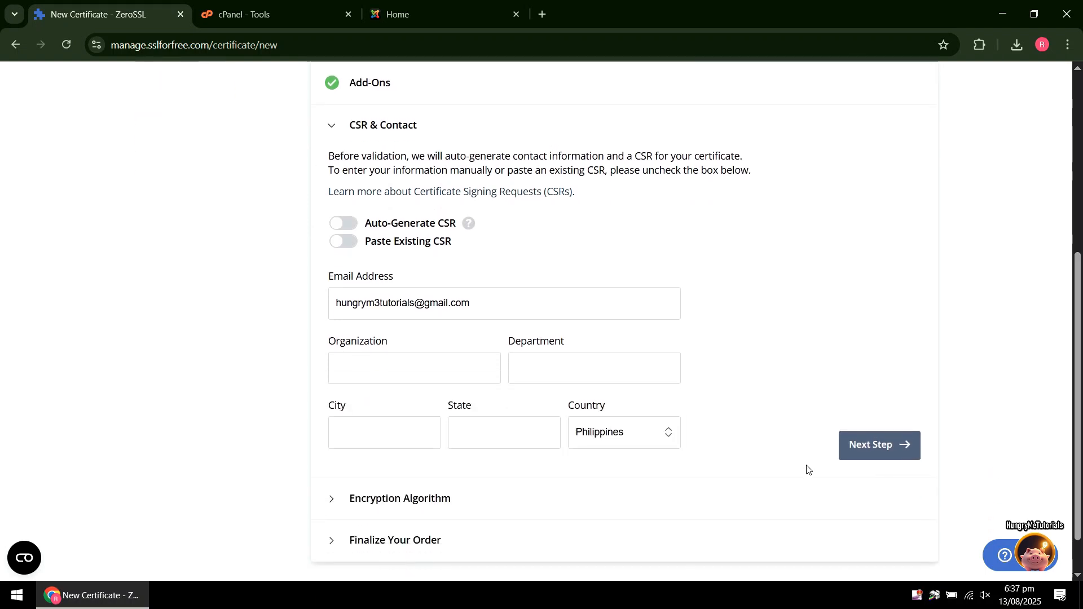
pyautogui.click(879, 444)
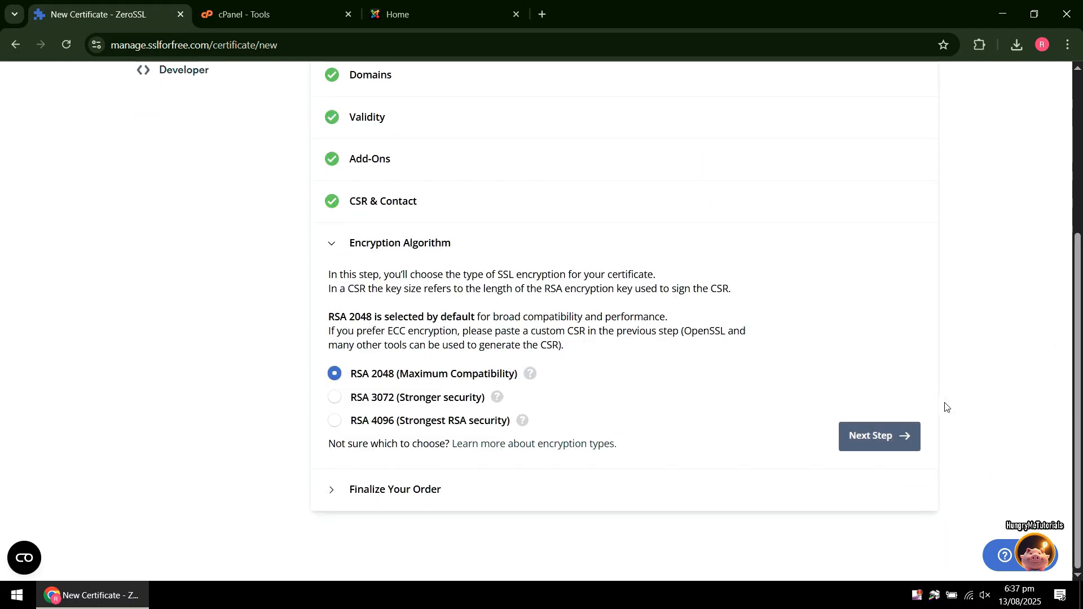
pyautogui.click(879, 437)
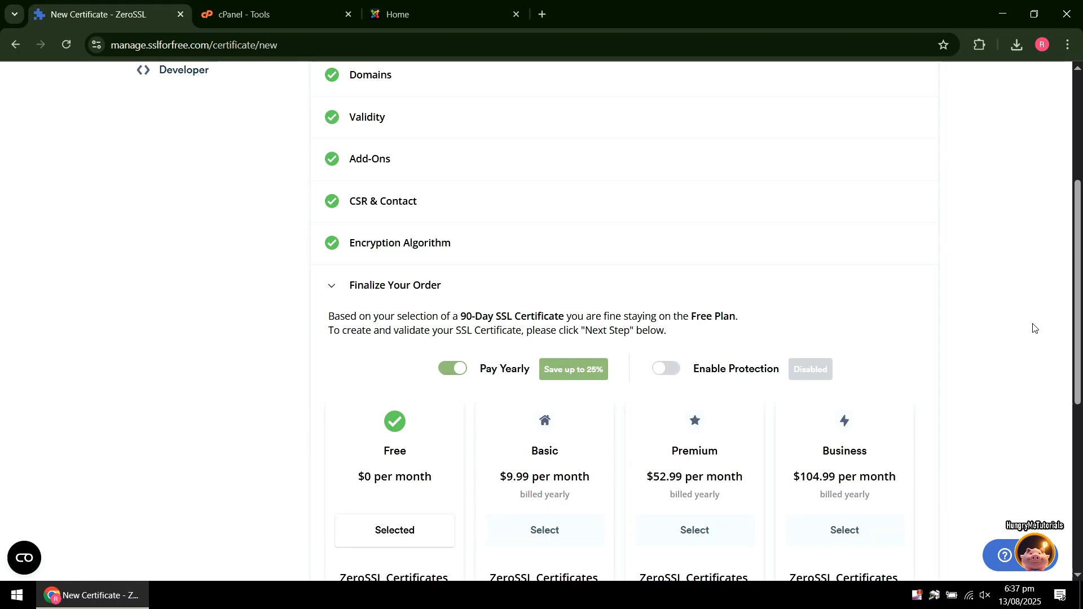
pyautogui.scroll(-3)
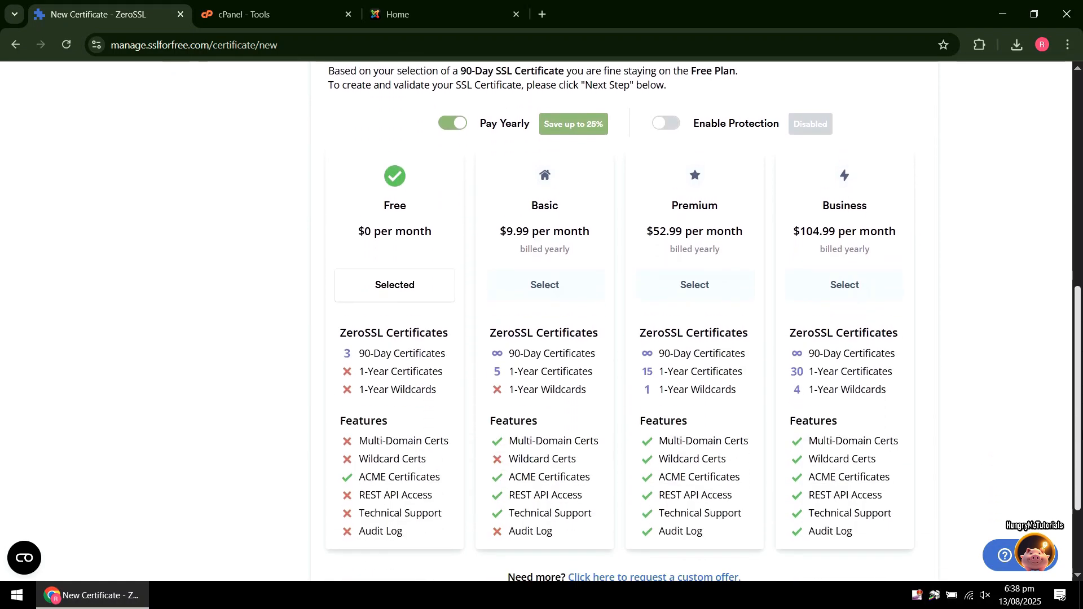
pyautogui.scroll(-3)
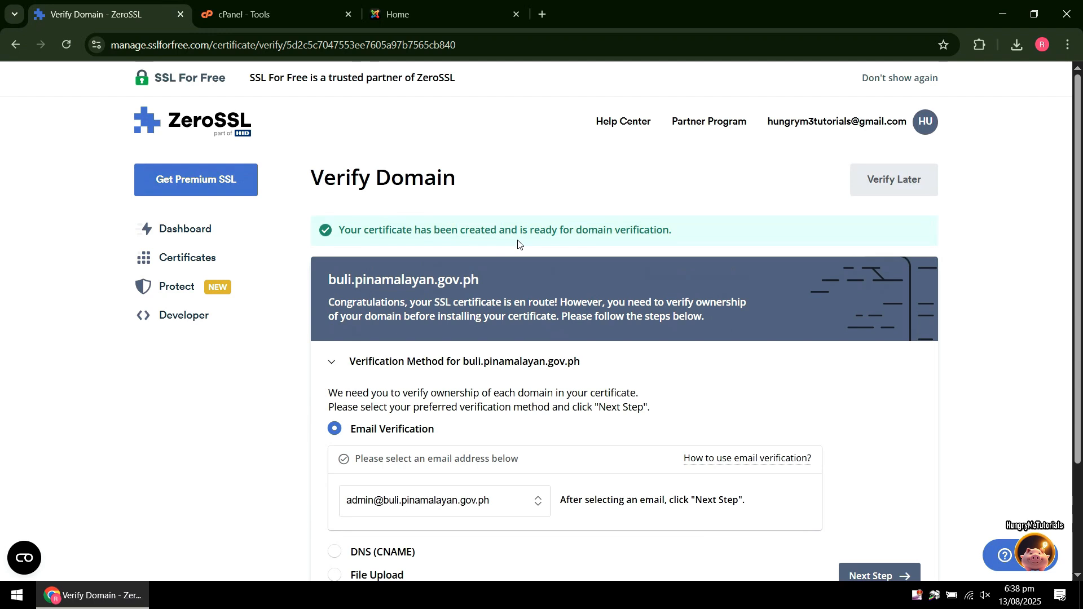
# Step: Choose File Upload (HTTP) verification and download the auth file
pyautogui.scroll(-3)
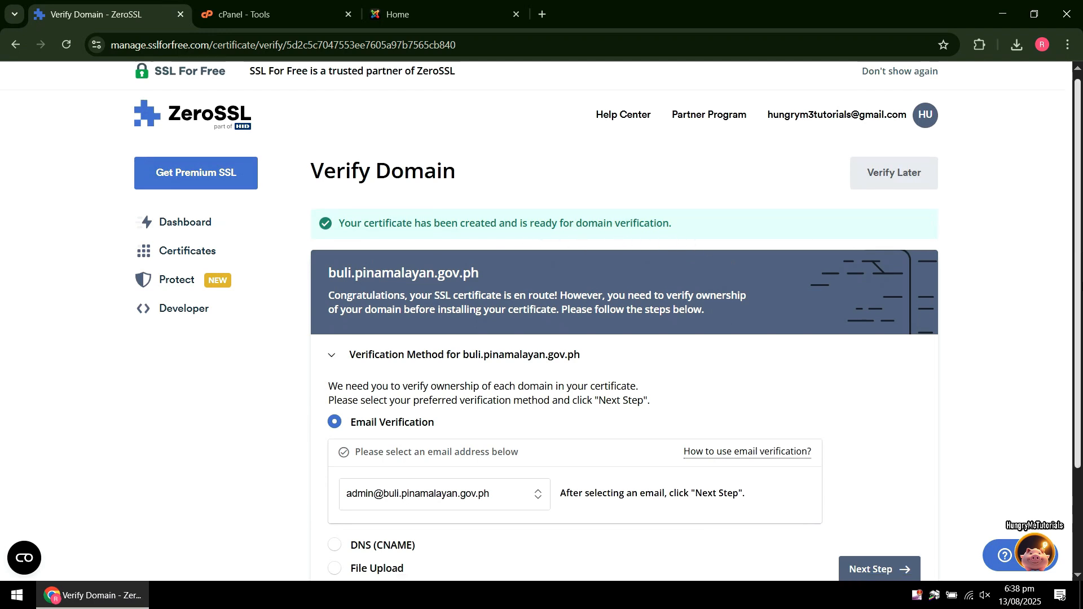
pyautogui.scroll(-3)
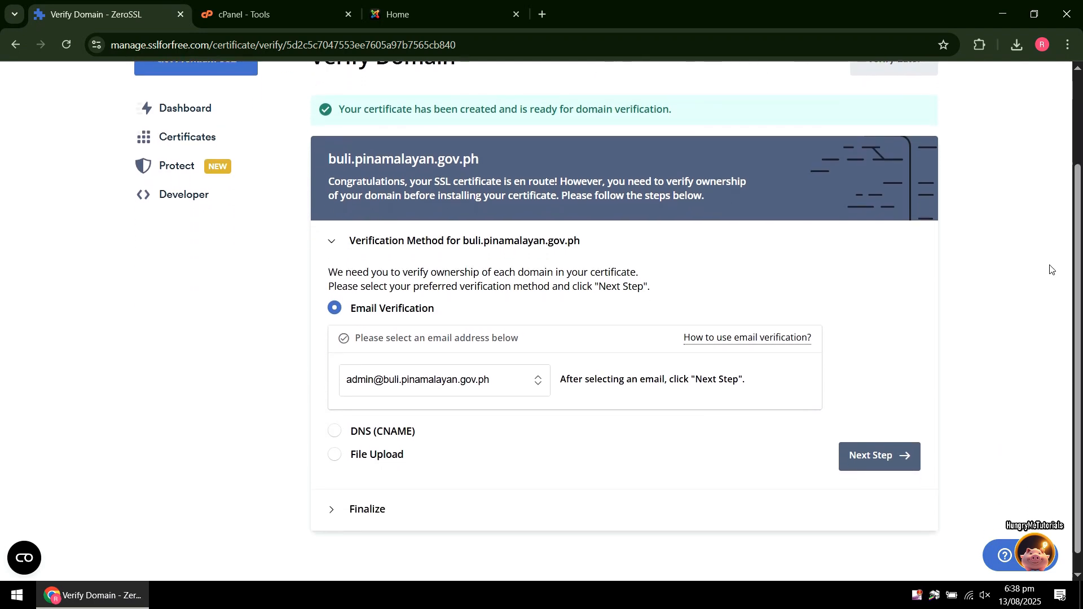
pyautogui.moveTo(349, 467)
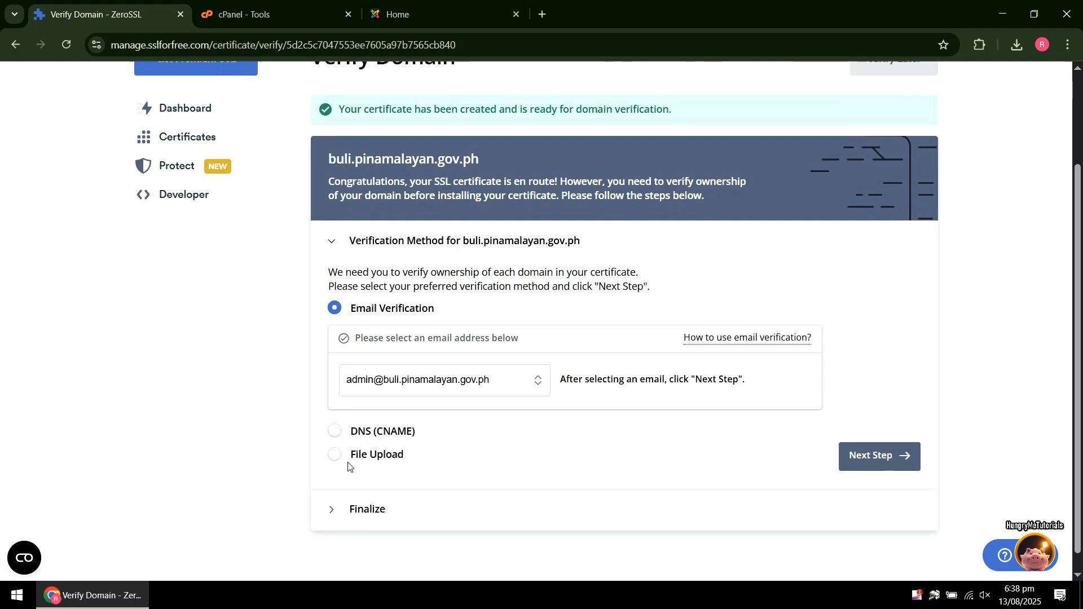
pyautogui.click(335, 454)
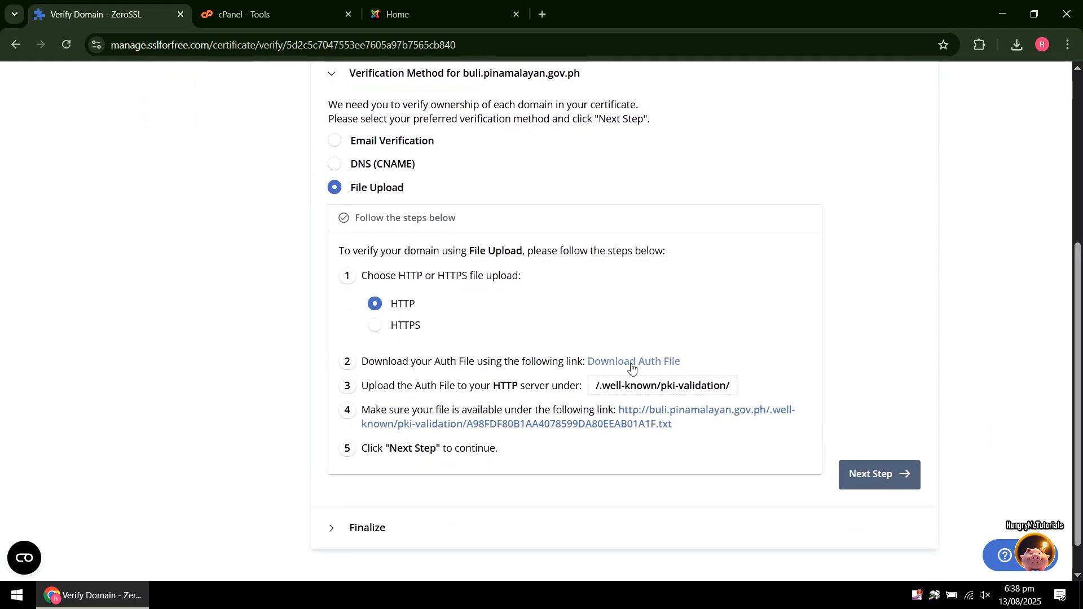
pyautogui.click(633, 360)
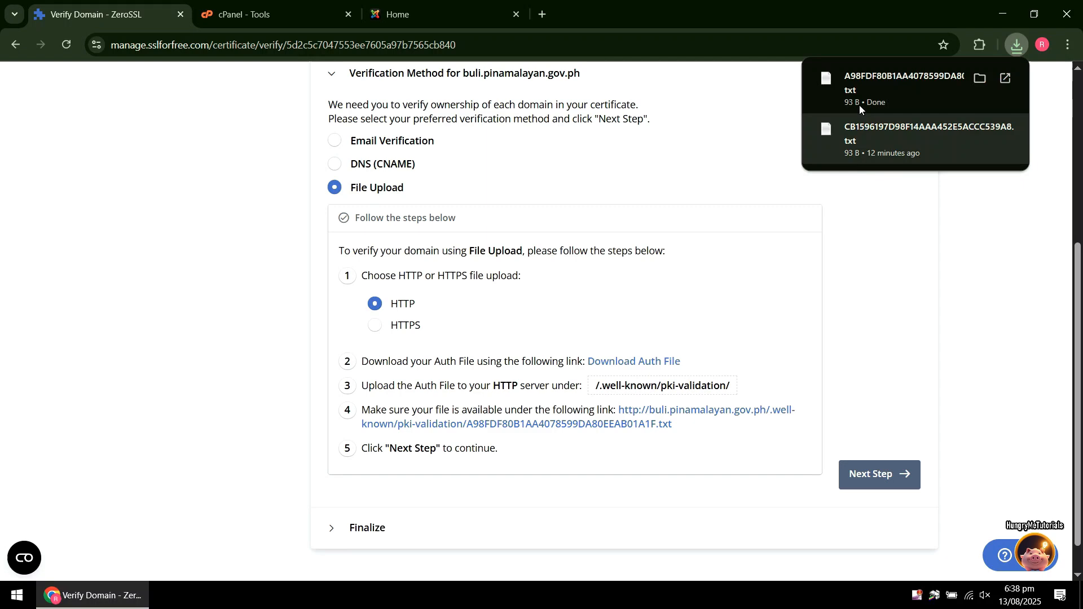
# Step: Close the downloads list and open cPanel's File Manager
pyautogui.click(978, 78)
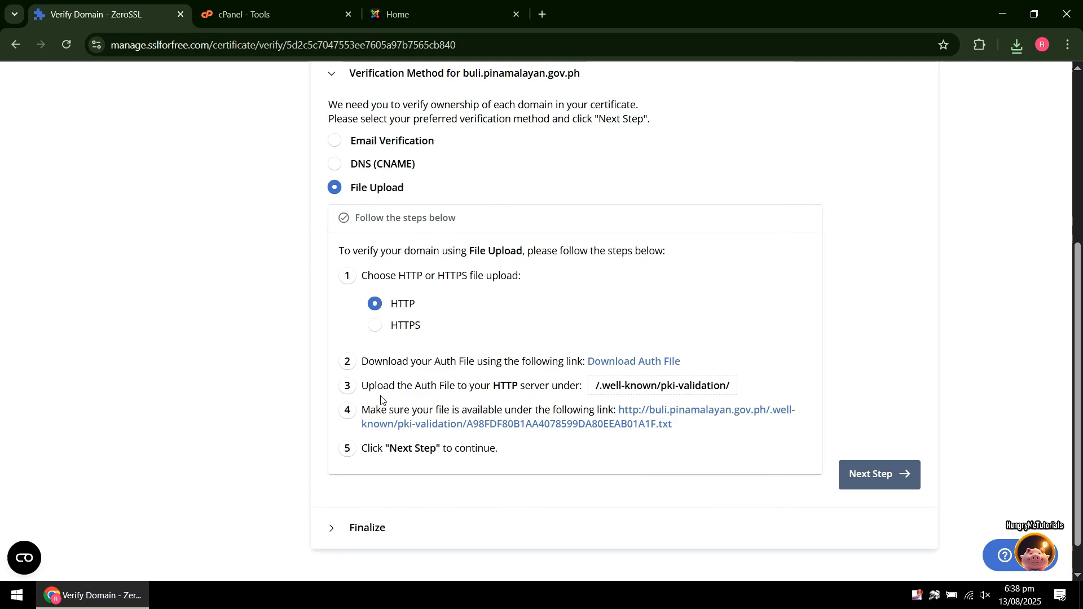
pyautogui.moveTo(598, 397)
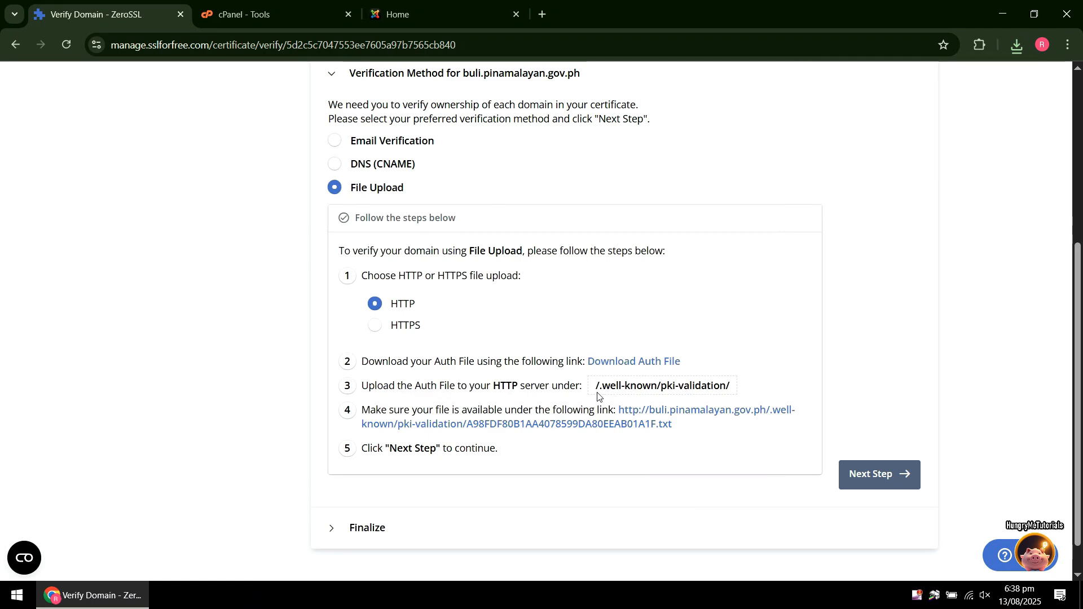
pyautogui.moveTo(285, 117)
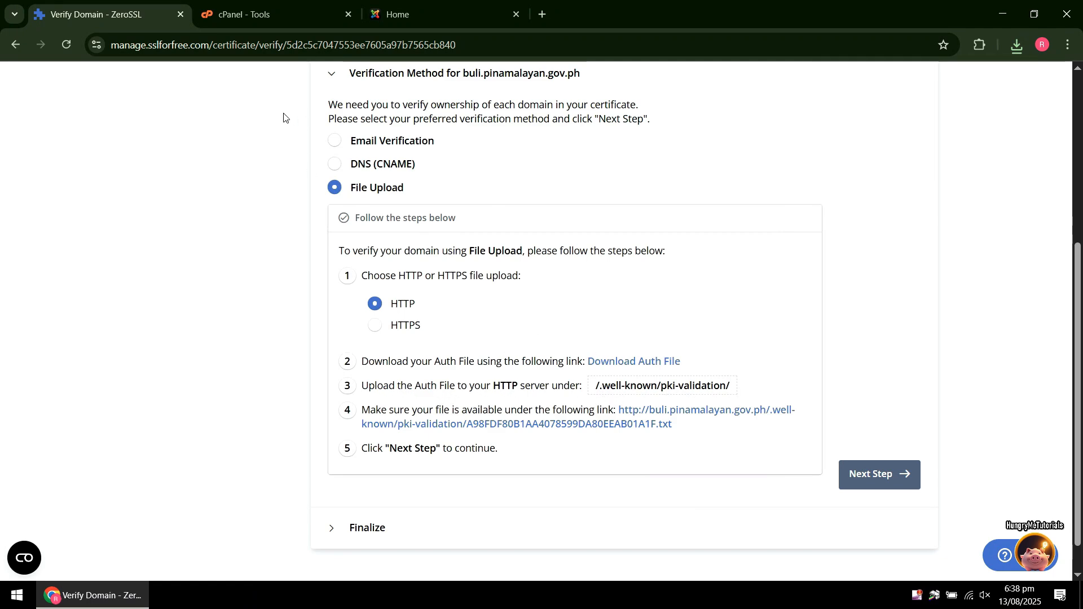
pyautogui.click(270, 13)
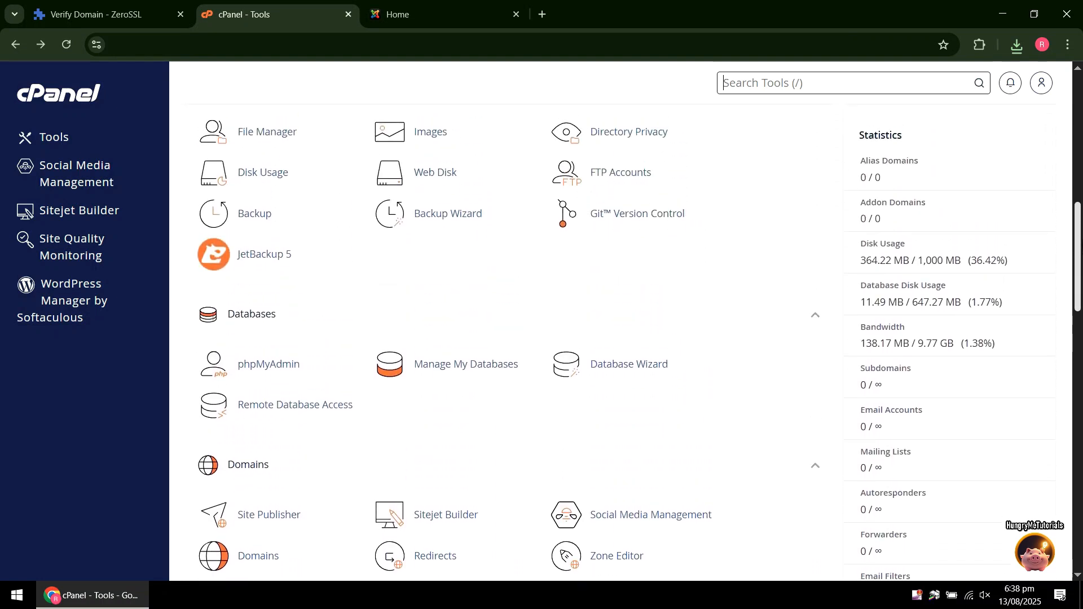
pyautogui.click(267, 132)
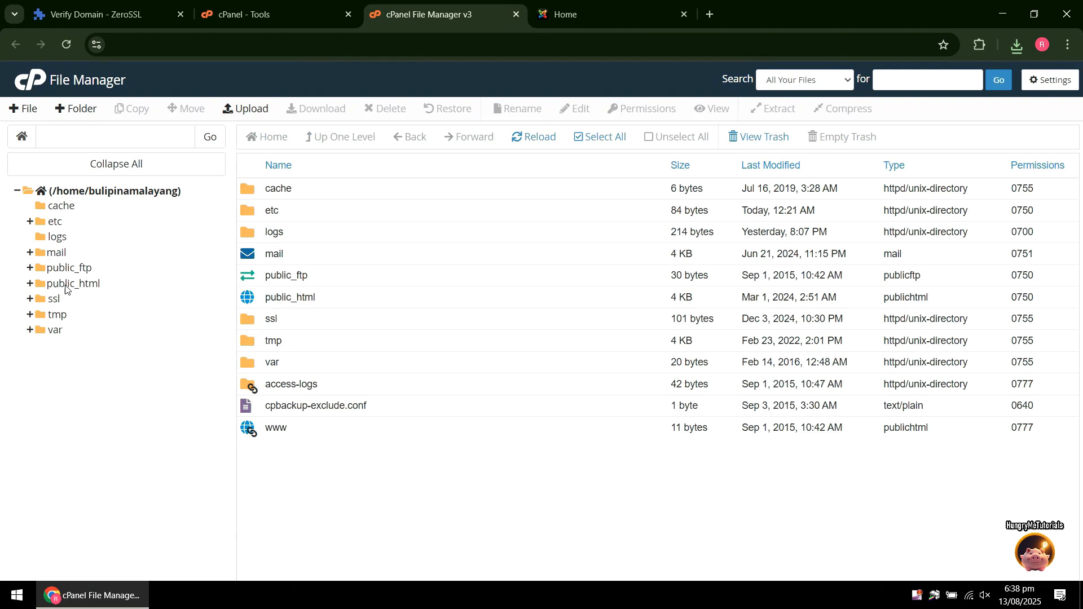
# Step: Open public_html and enable Show Hidden Files in File Manager settings
pyautogui.click(73, 283)
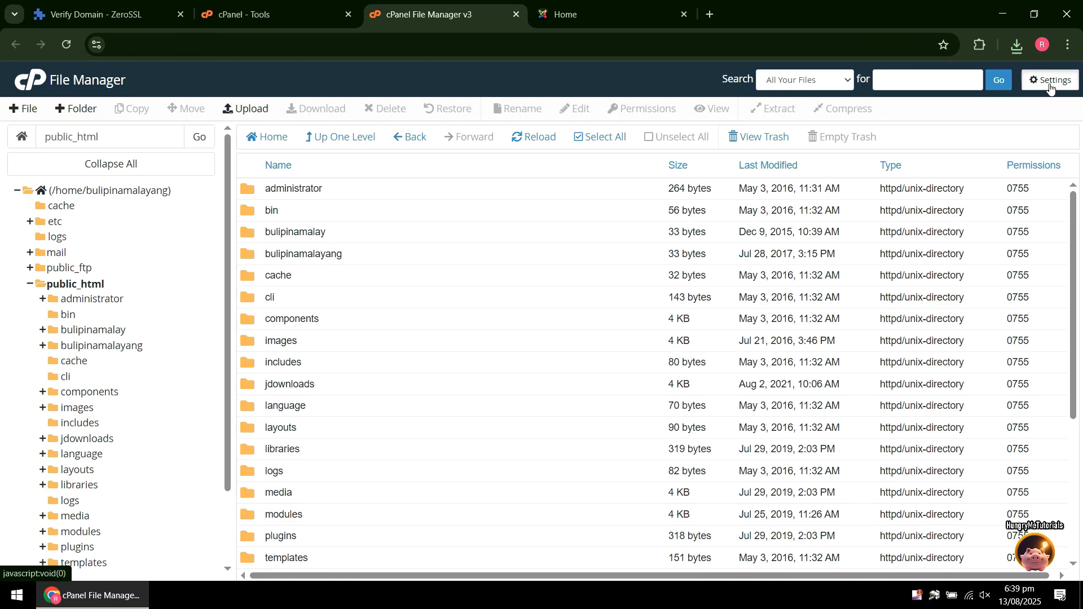
pyautogui.click(1049, 79)
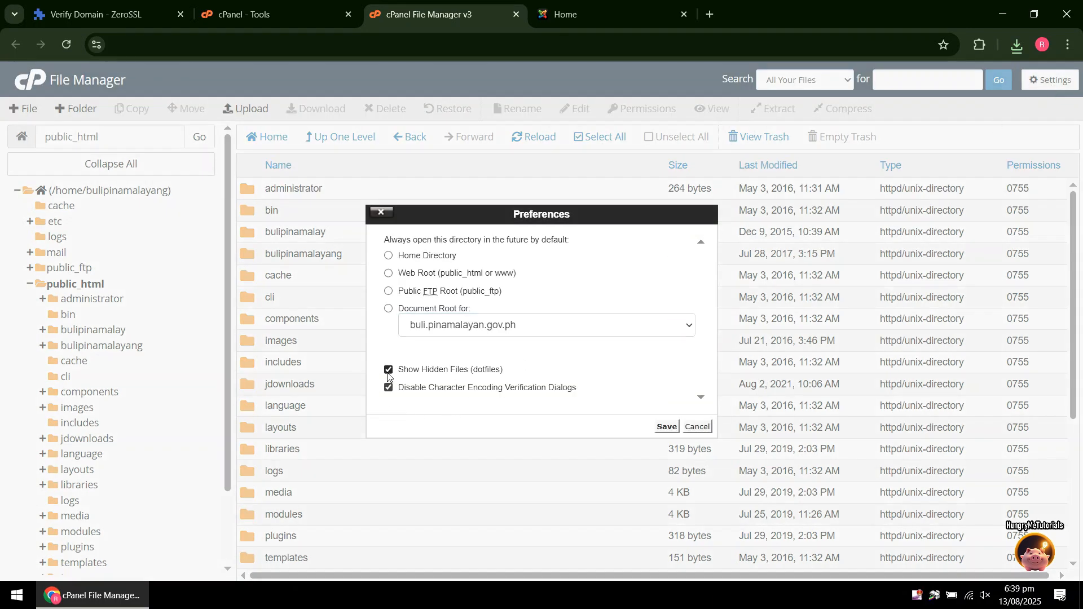
pyautogui.click(665, 426)
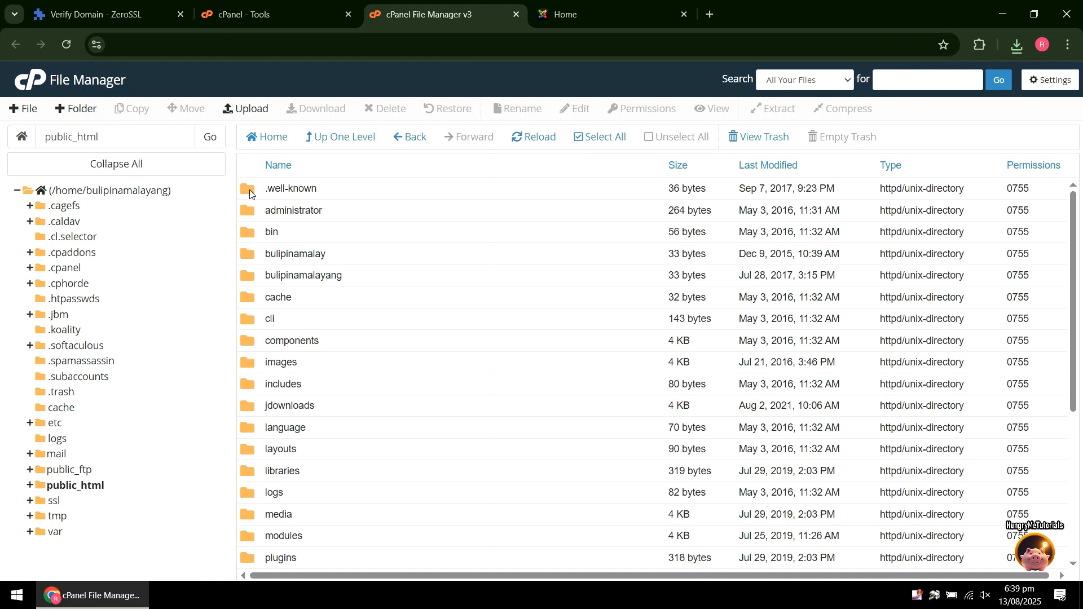
# Step: Upload the downloaded auth .txt file into .well-known/pki-validation
pyautogui.click(290, 188)
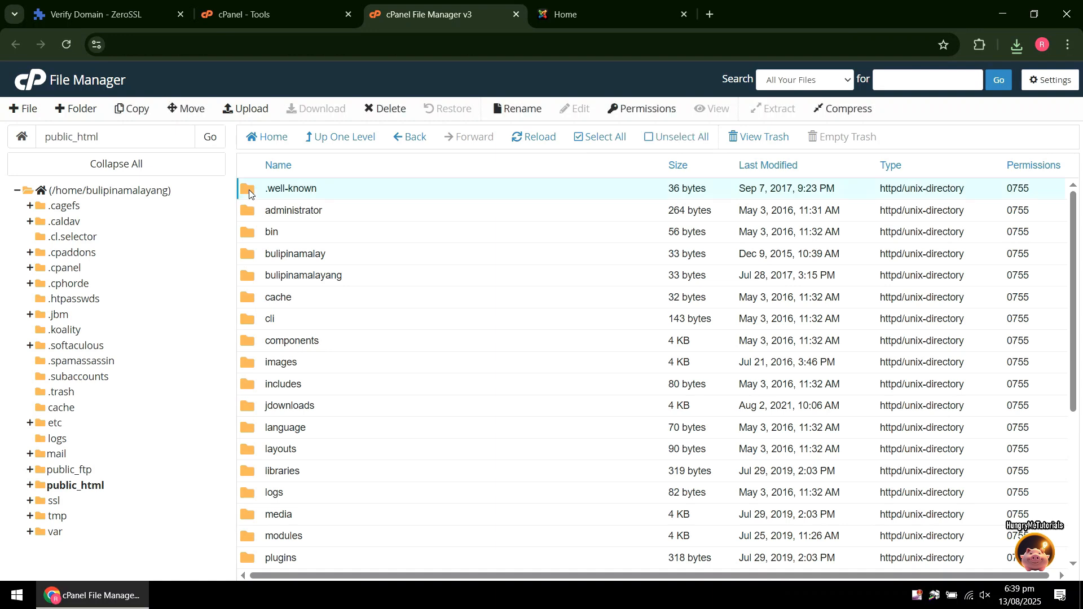
pyautogui.doubleClick(291, 188)
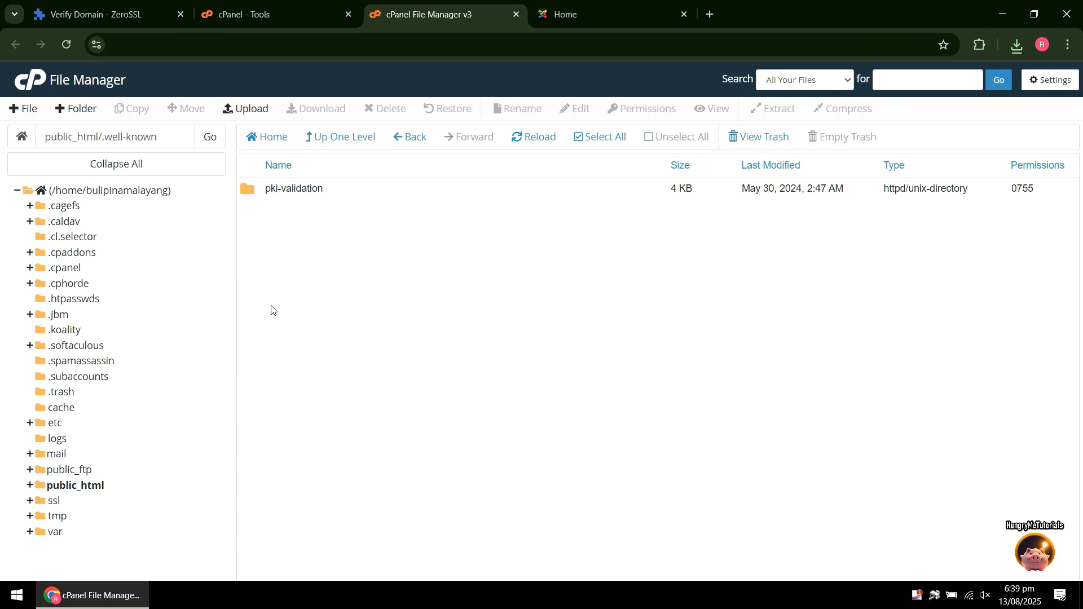
pyautogui.doubleClick(298, 189)
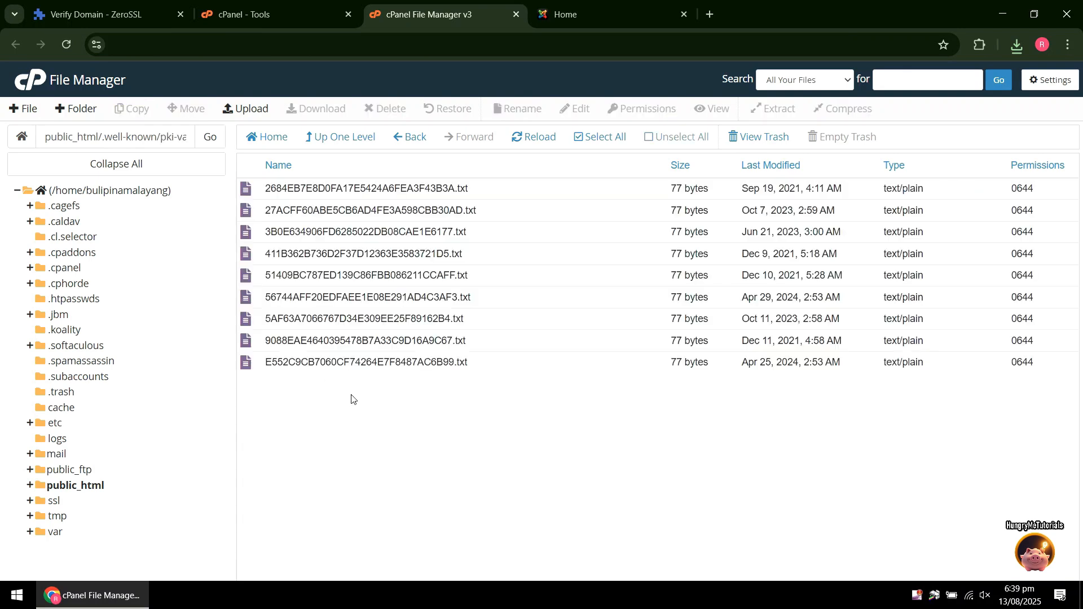
pyautogui.moveTo(482, 511)
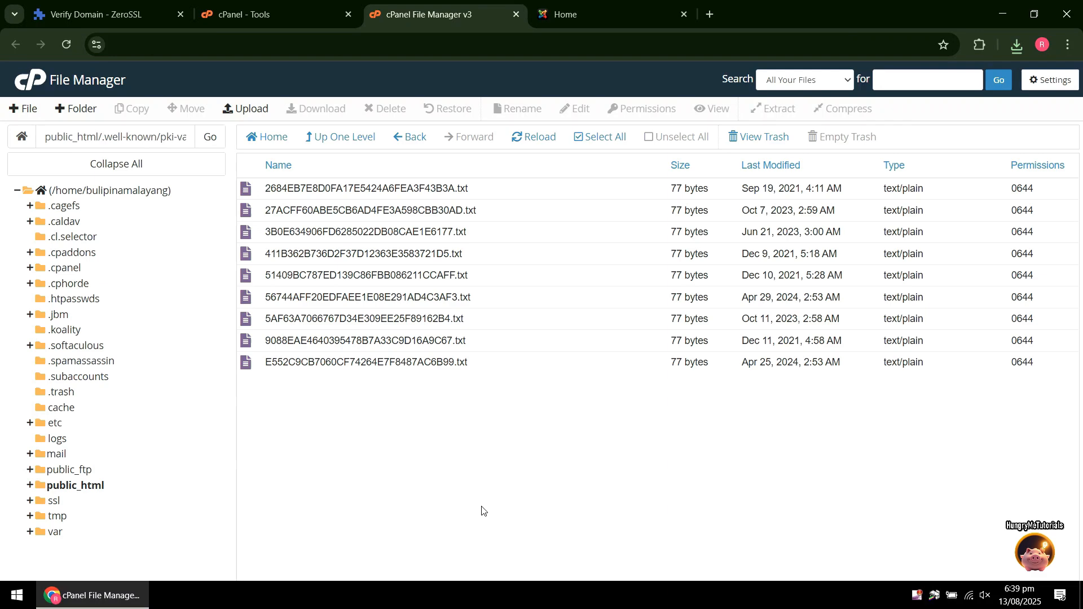
pyautogui.click(245, 108)
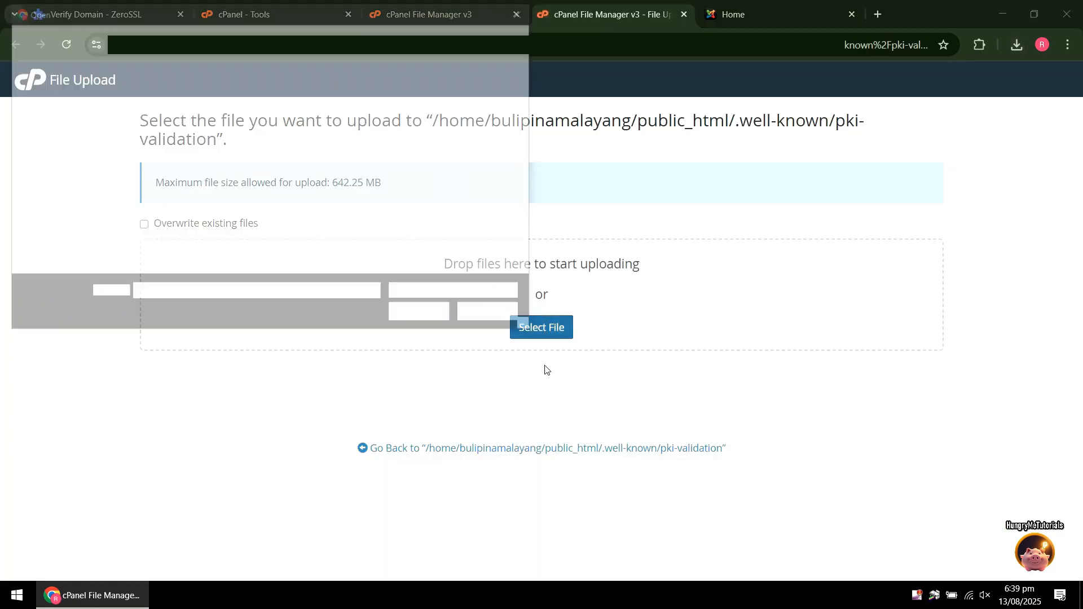
pyautogui.click(542, 326)
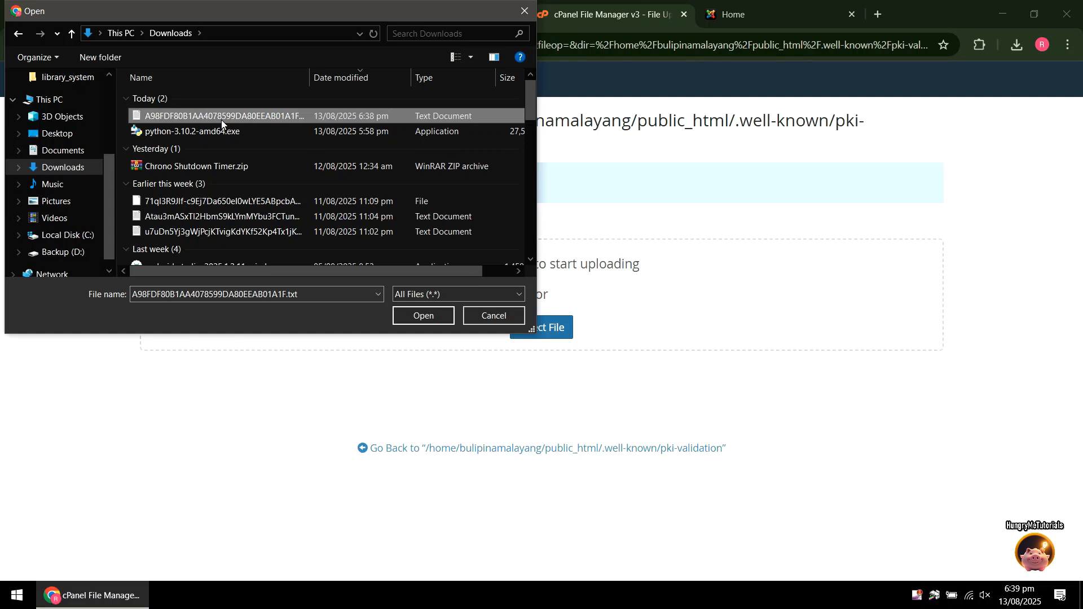
pyautogui.click(422, 315)
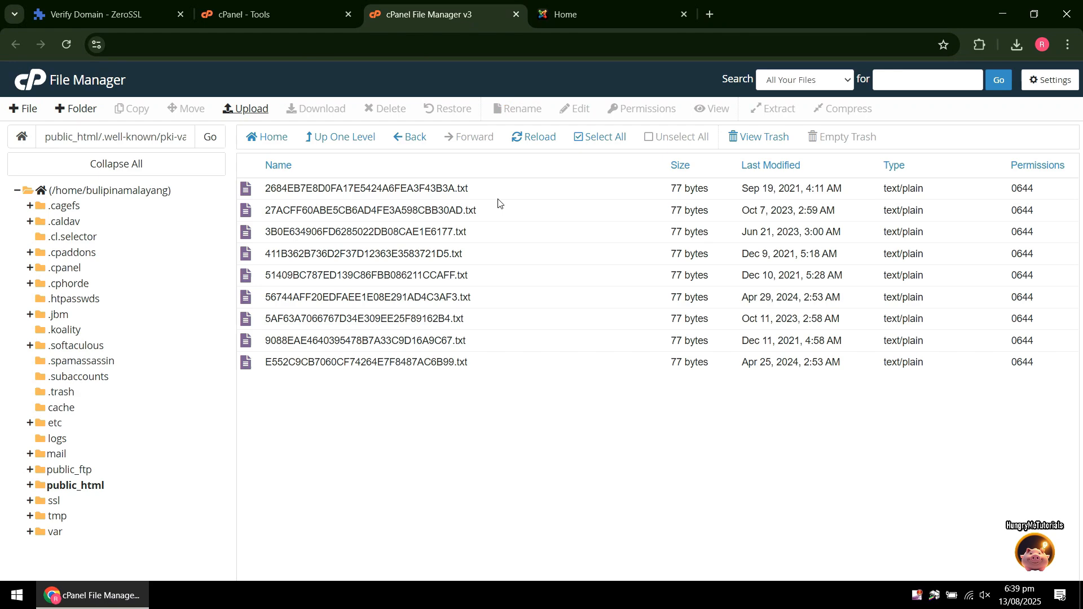
# Step: Verify buli.pinamalayan.gov.ph in ZeroSSL and select Apache as the server type
pyautogui.click(90, 14)
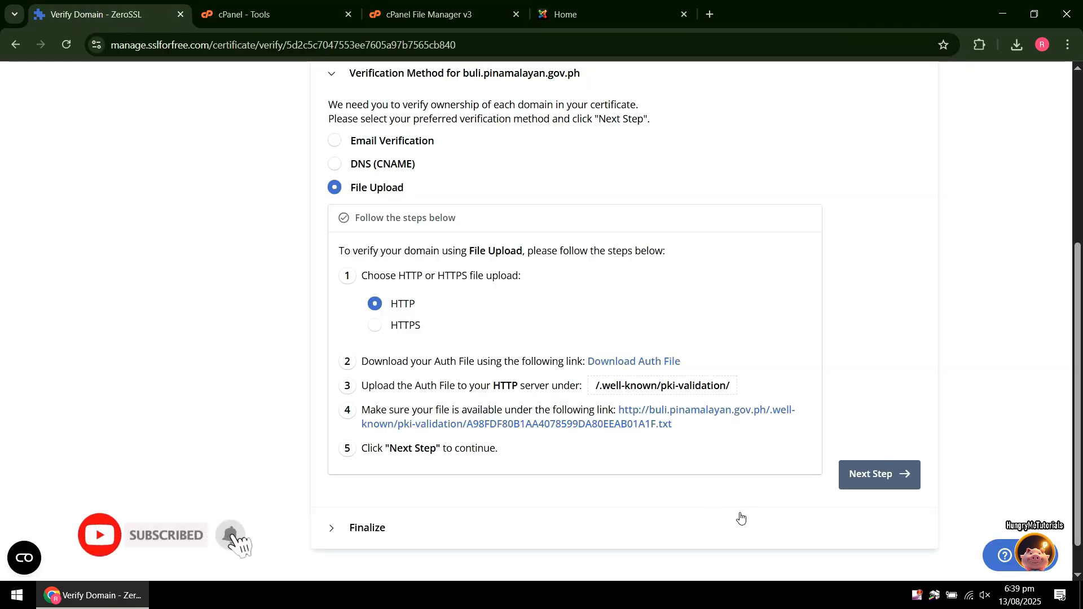
pyautogui.click(879, 474)
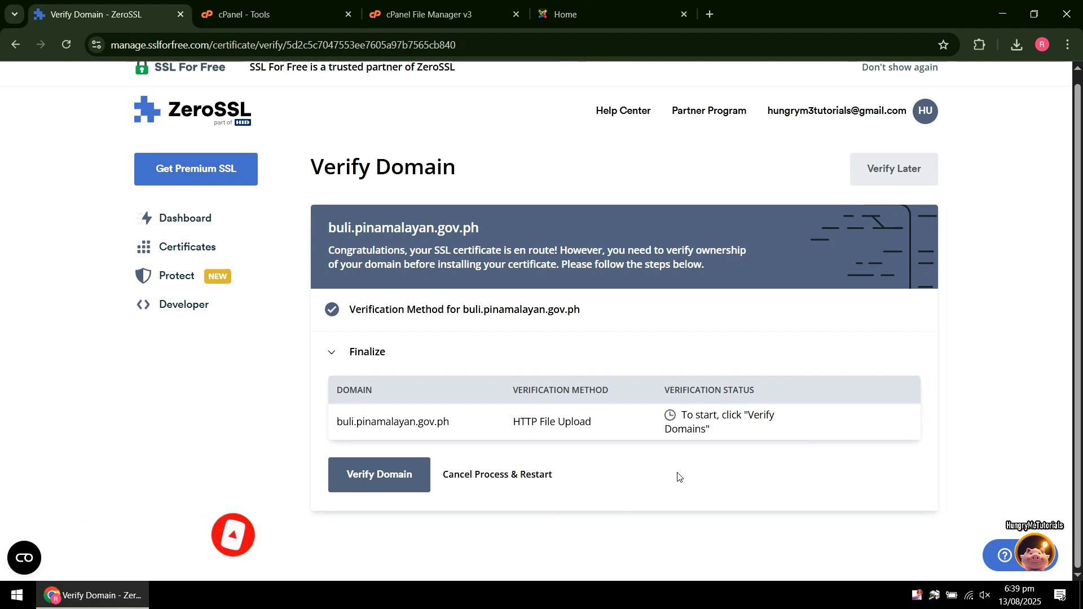
pyautogui.click(379, 474)
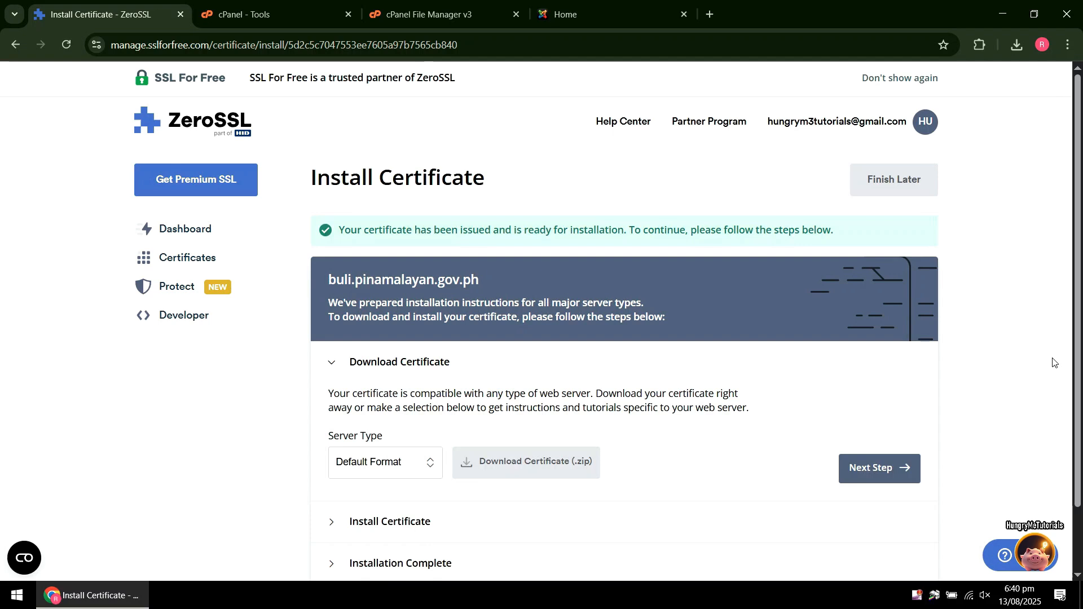
pyautogui.moveTo(425, 243)
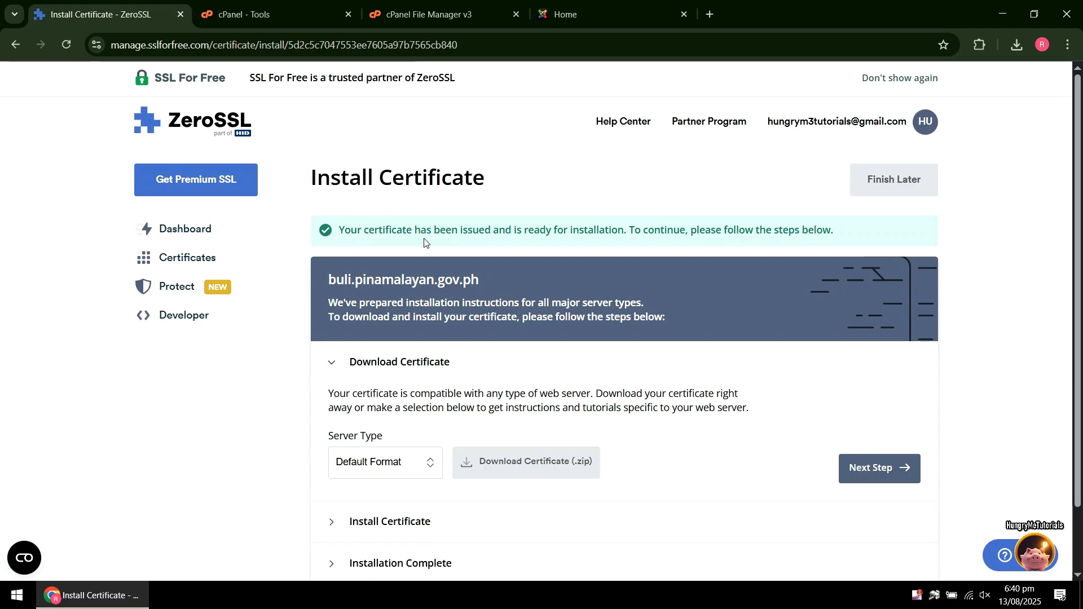
pyautogui.scroll(-3)
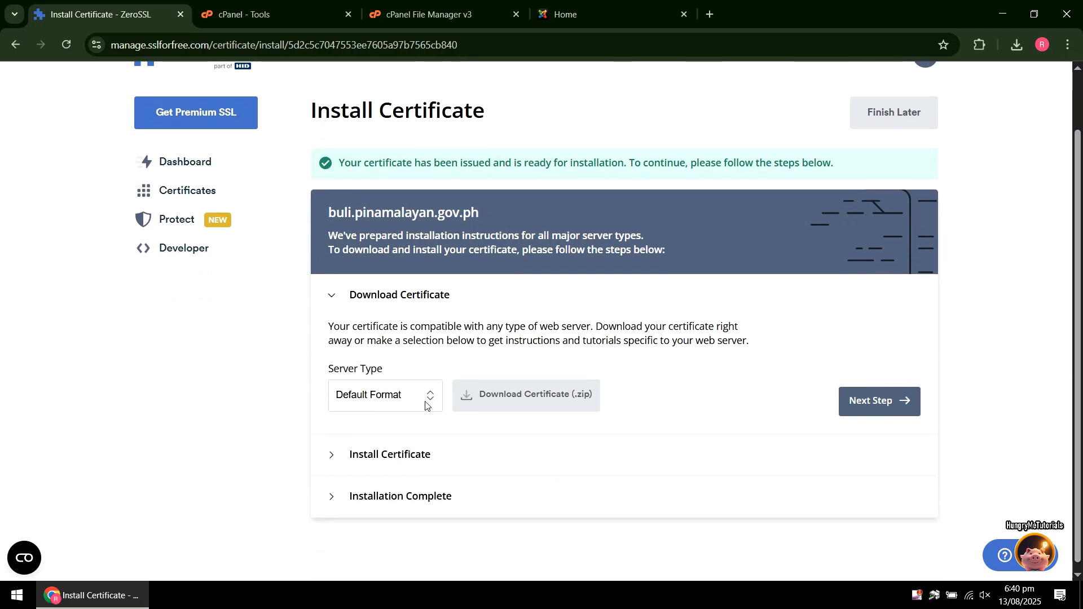
pyautogui.click(385, 394)
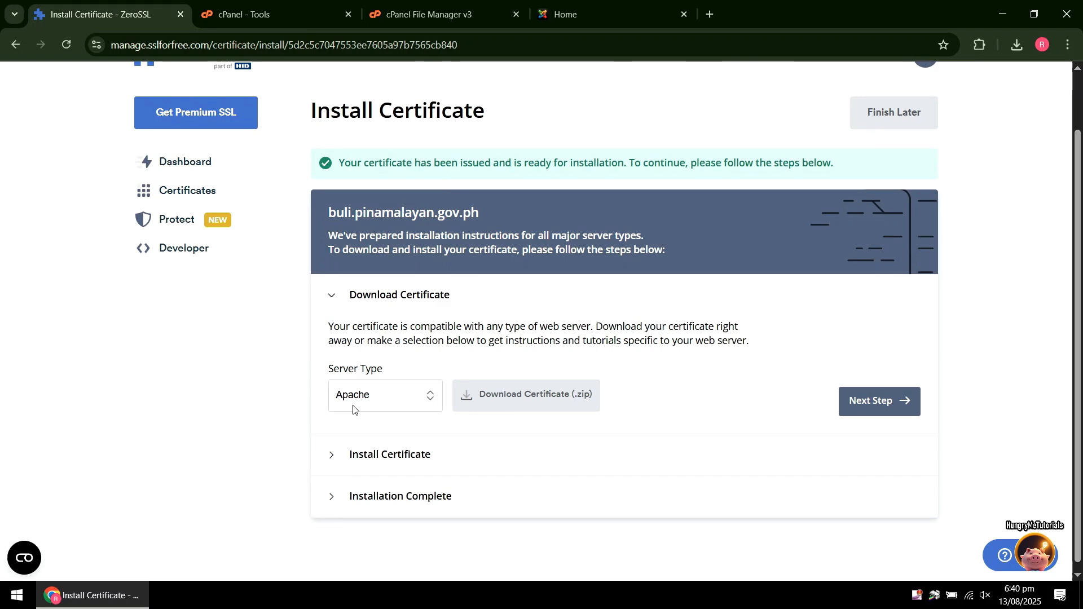
pyautogui.moveTo(367, 394)
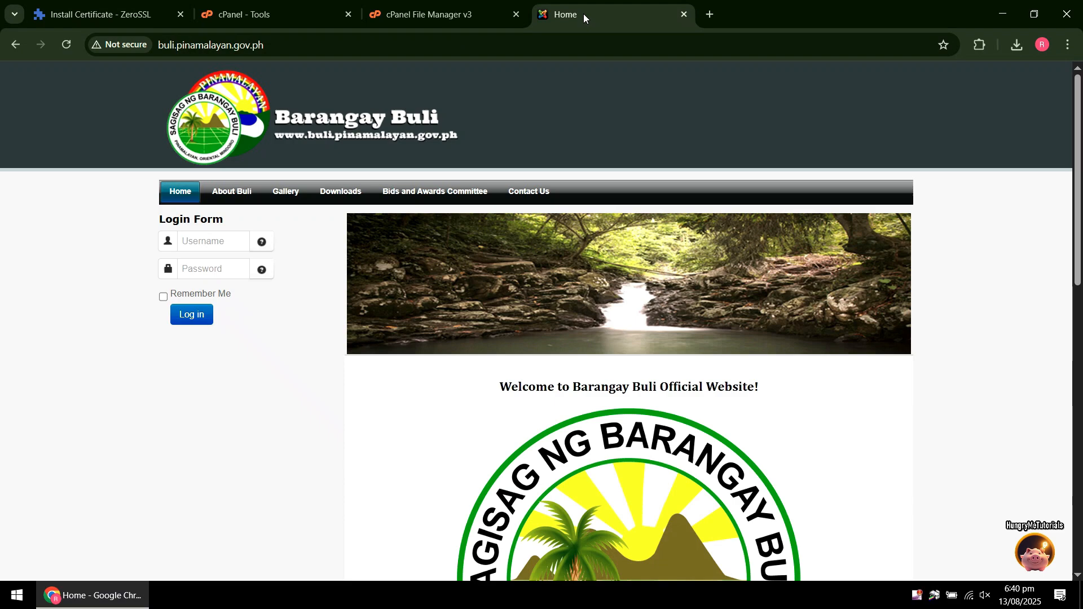
pyautogui.moveTo(360, 439)
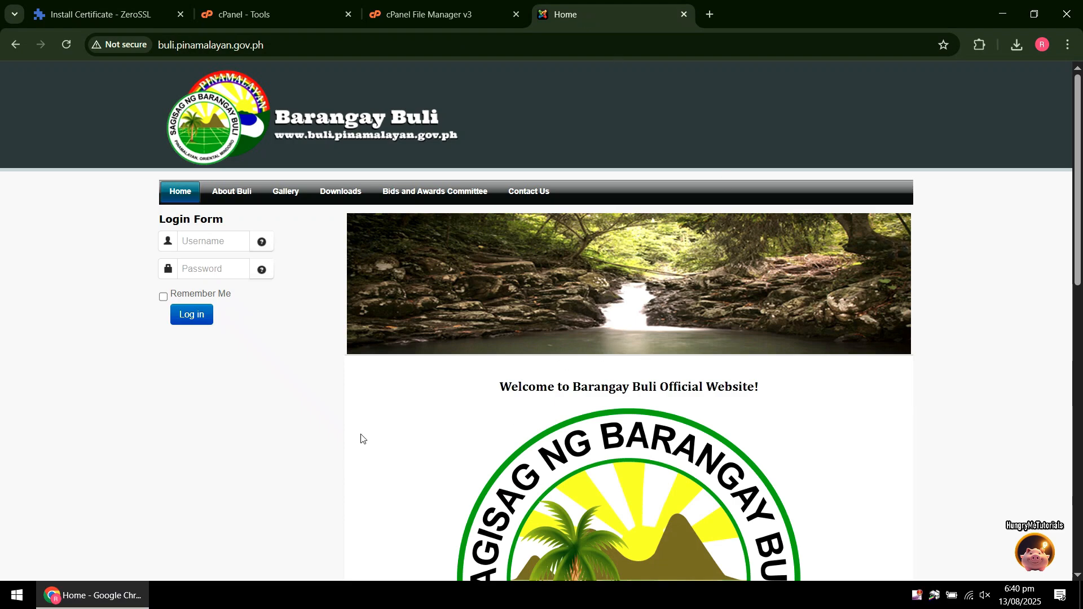
# Step: Open DevTools and inspect the buli.pinamalayan.gov.ph request headers, served over plain HTTP
pyautogui.rightClick(360, 439)
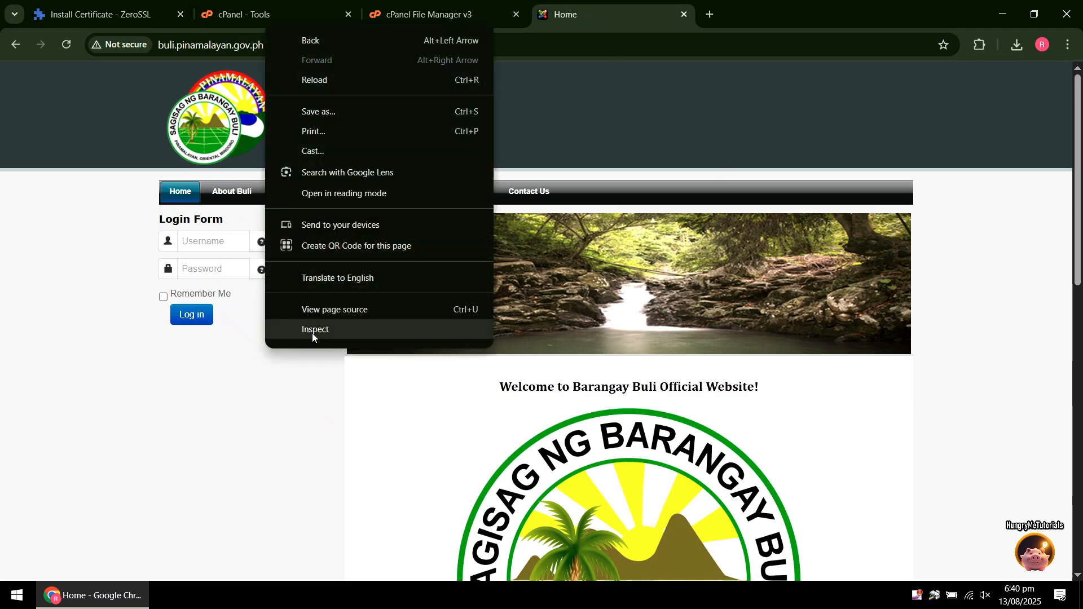
pyautogui.click(315, 329)
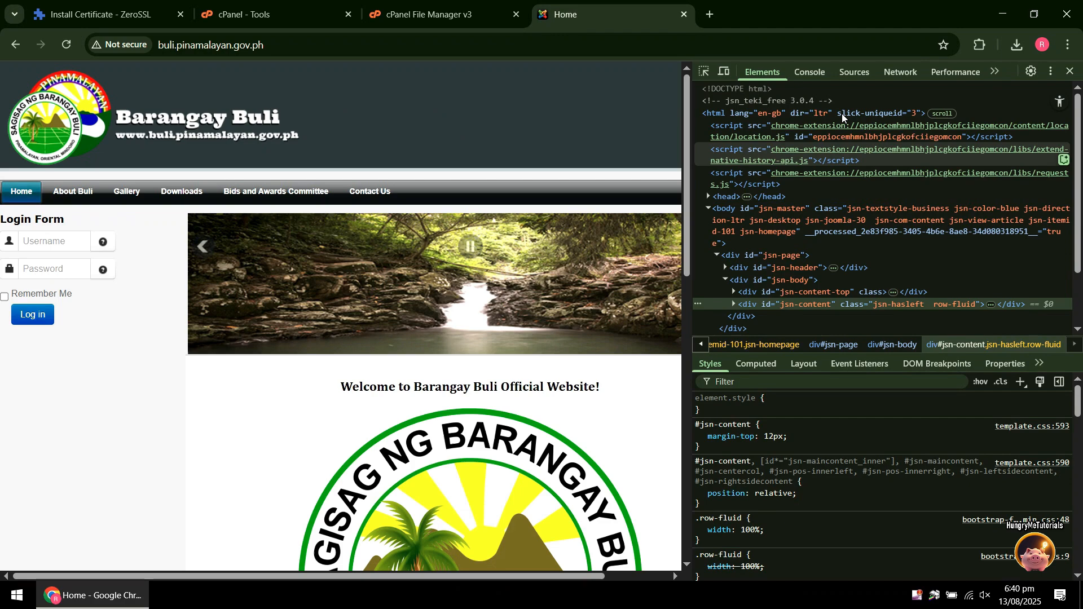
pyautogui.click(900, 72)
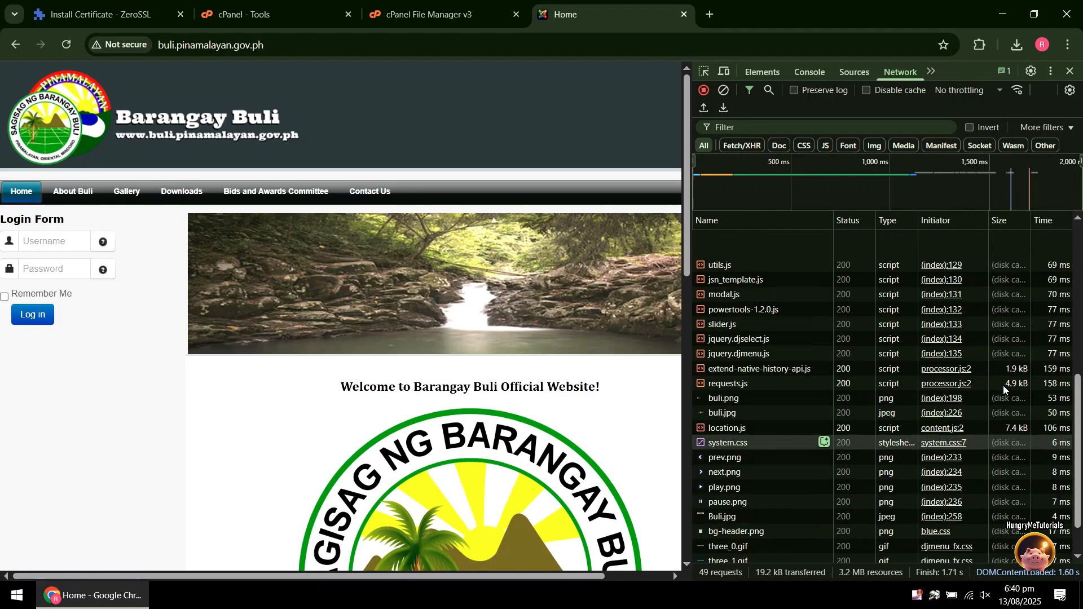
pyautogui.click(756, 238)
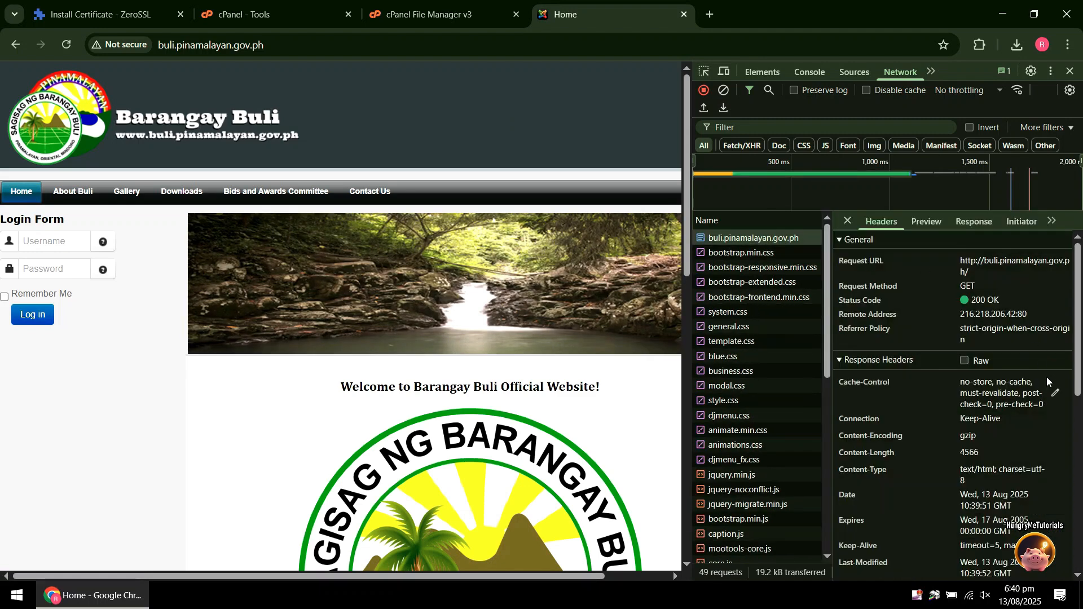
pyautogui.scroll(-3)
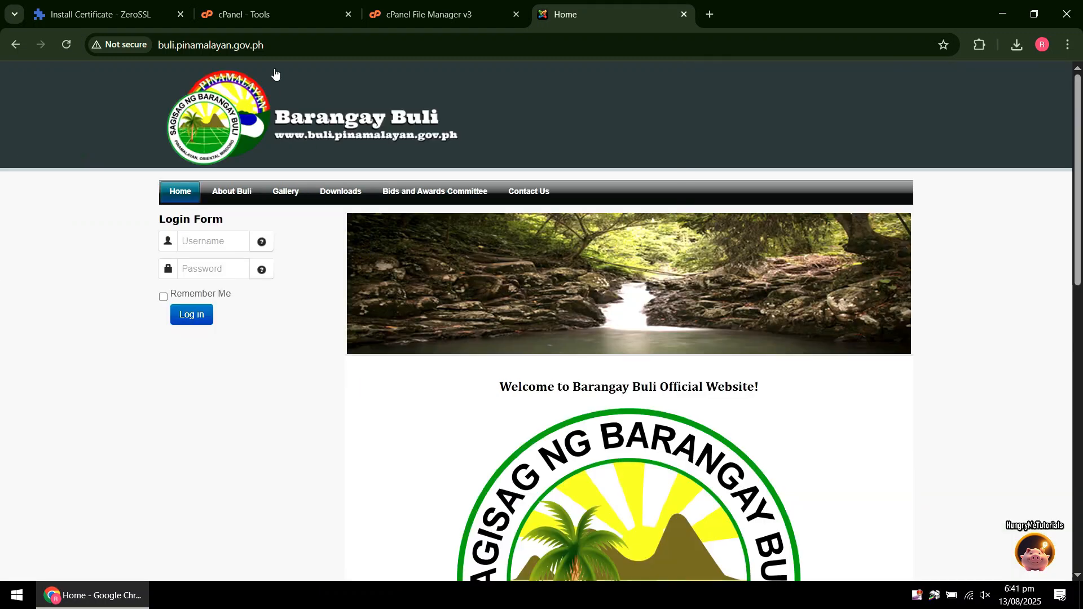
# Step: Download the Apache certificate zip and extract ca_bundle.crt, certificate.crt and private.key
pyautogui.click(104, 13)
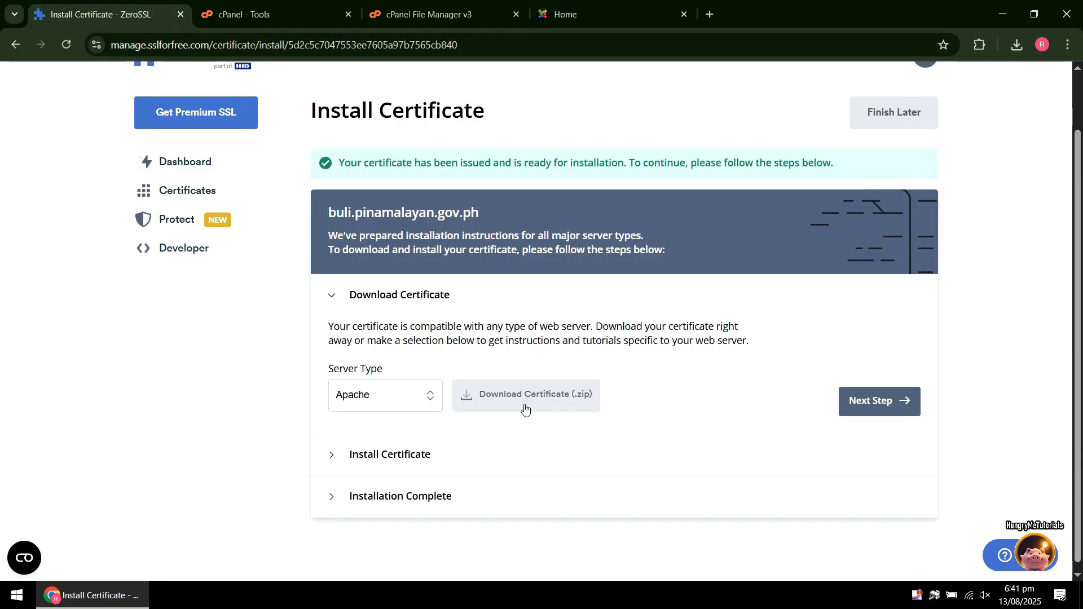
pyautogui.click(524, 395)
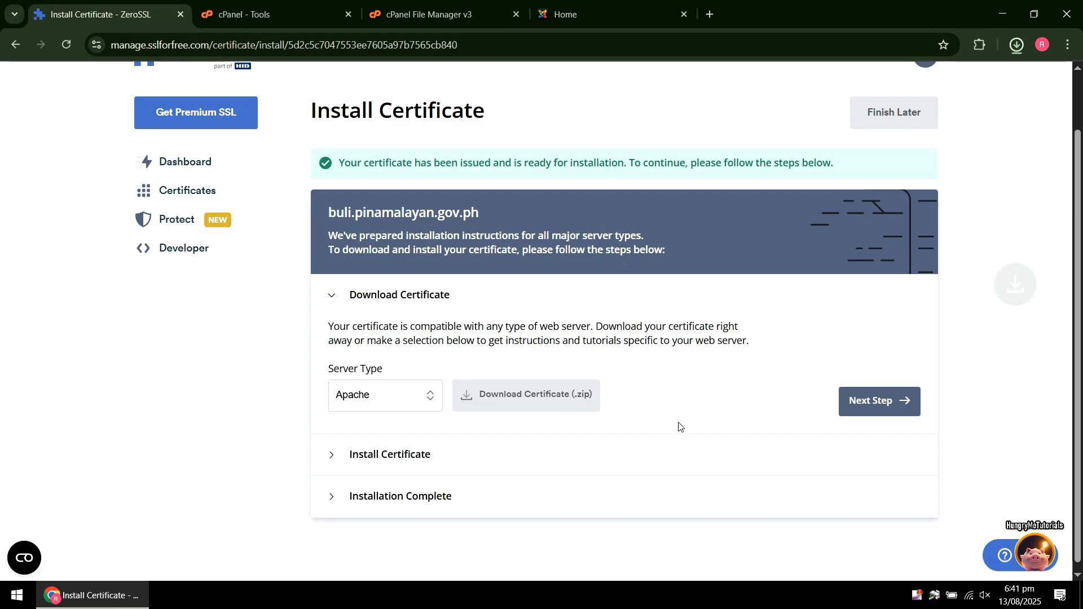
pyautogui.rightClick(18, 28)
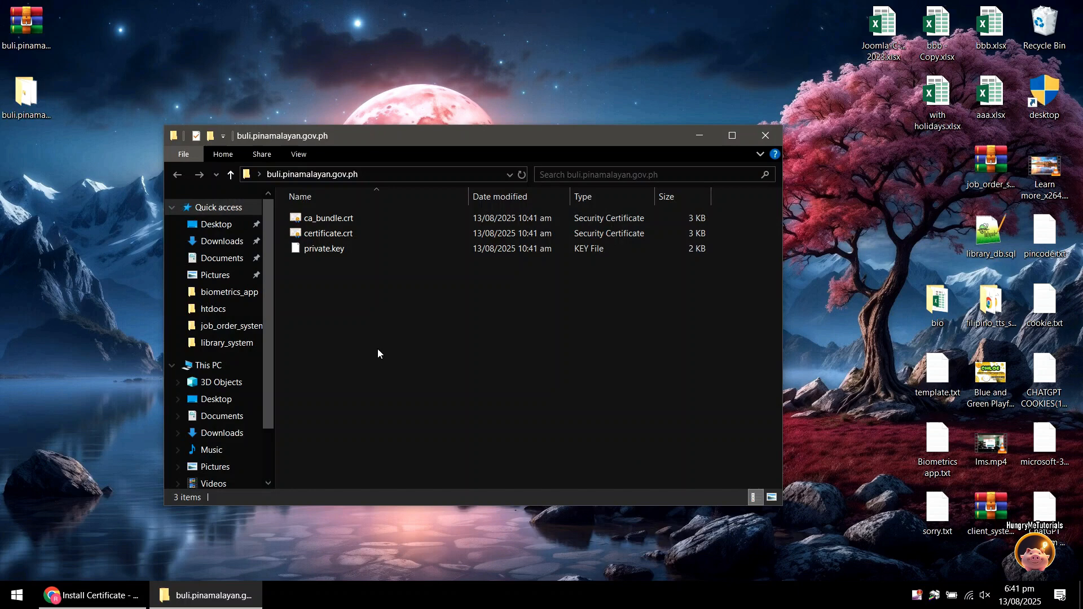
pyautogui.click(329, 233)
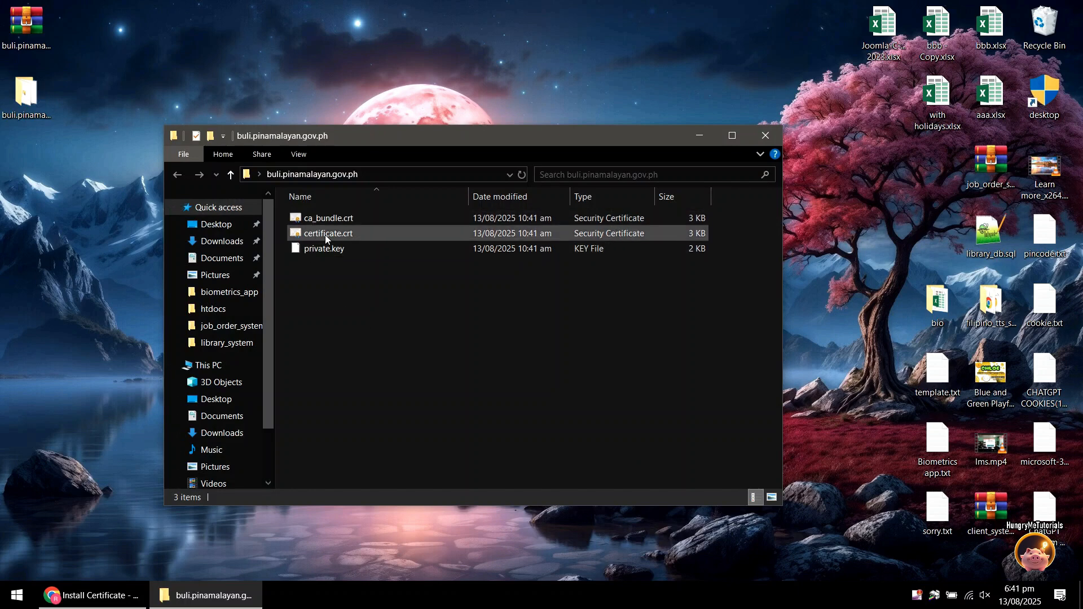
pyautogui.click(428, 348)
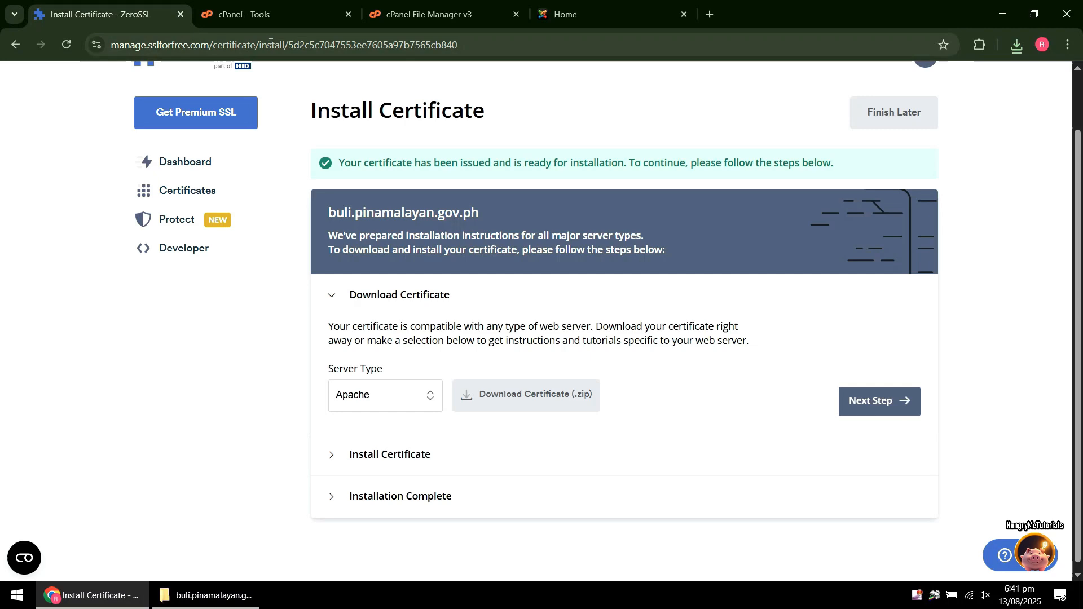
# Step: Open SSL/TLS Manage SSL sites in cPanel for buli.pinamalayan.gov.ph
pyautogui.click(270, 14)
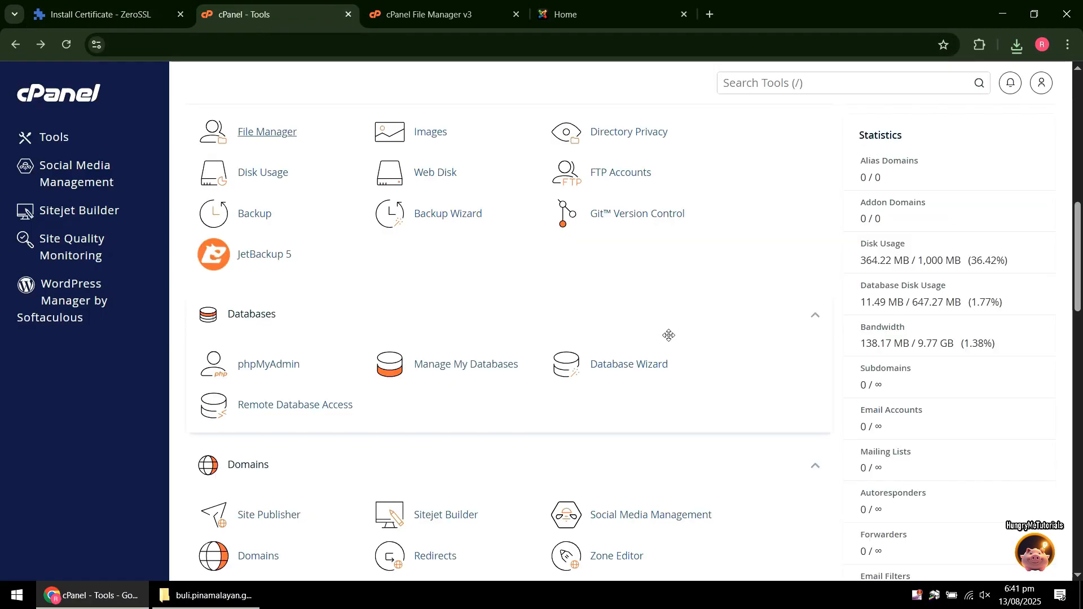
pyautogui.scroll(-3)
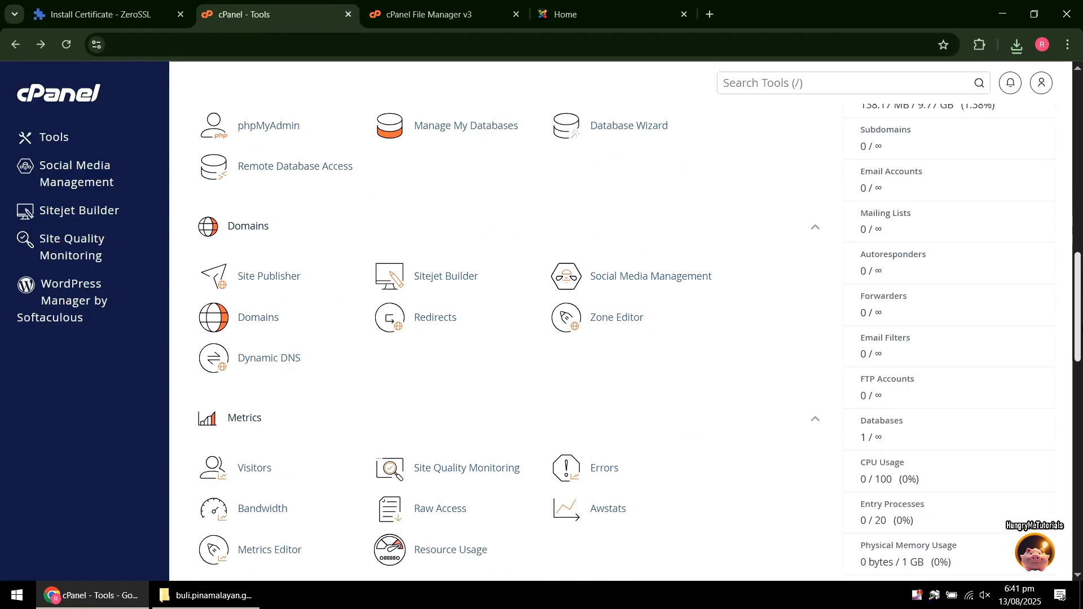
pyautogui.click(431, 178)
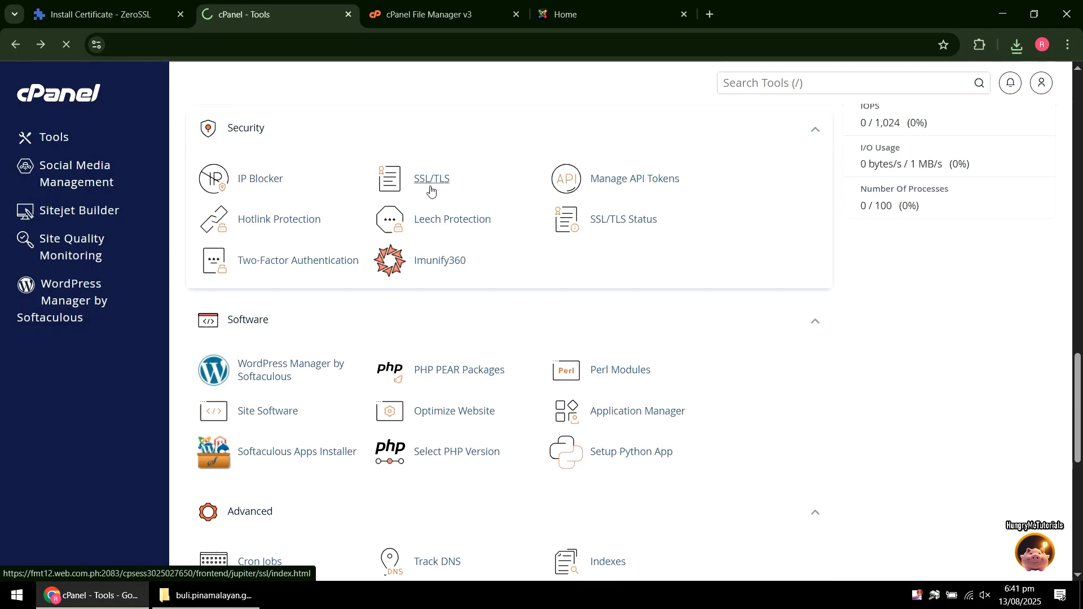
pyautogui.click(431, 178)
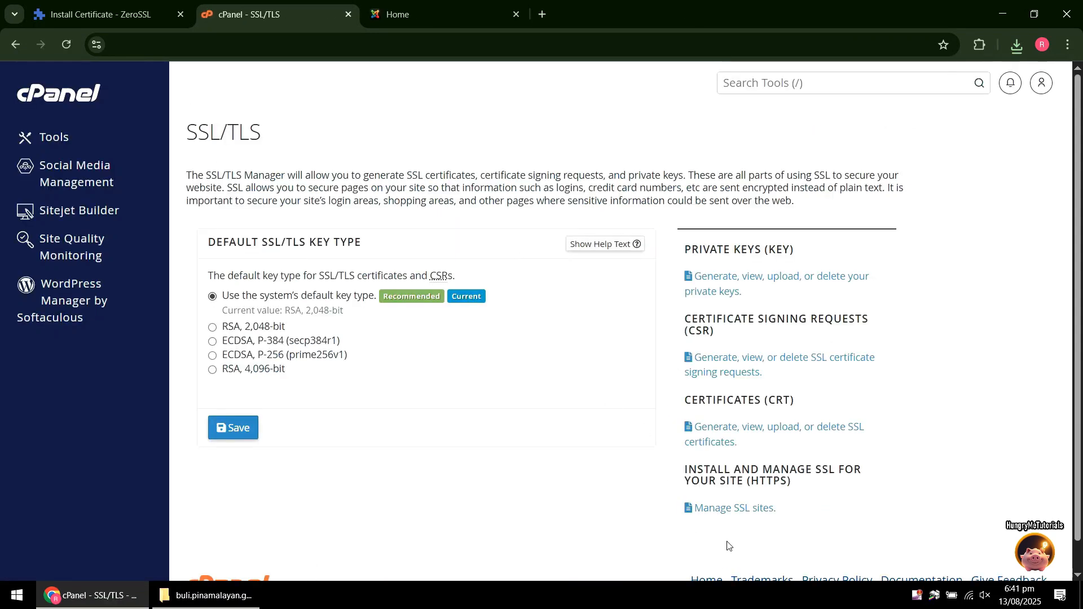
pyautogui.click(733, 508)
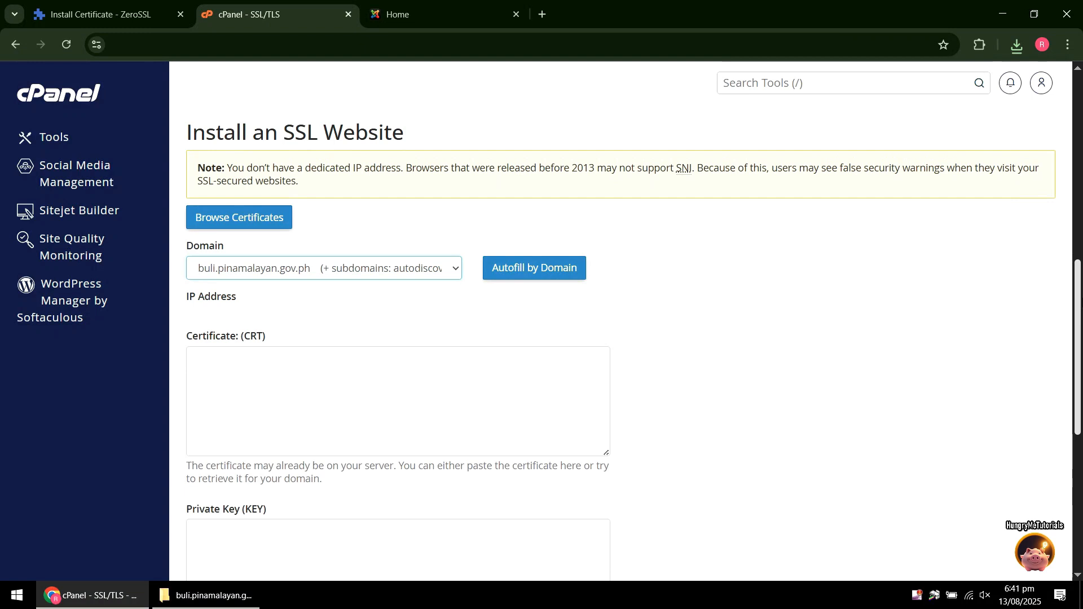
pyautogui.scroll(-3)
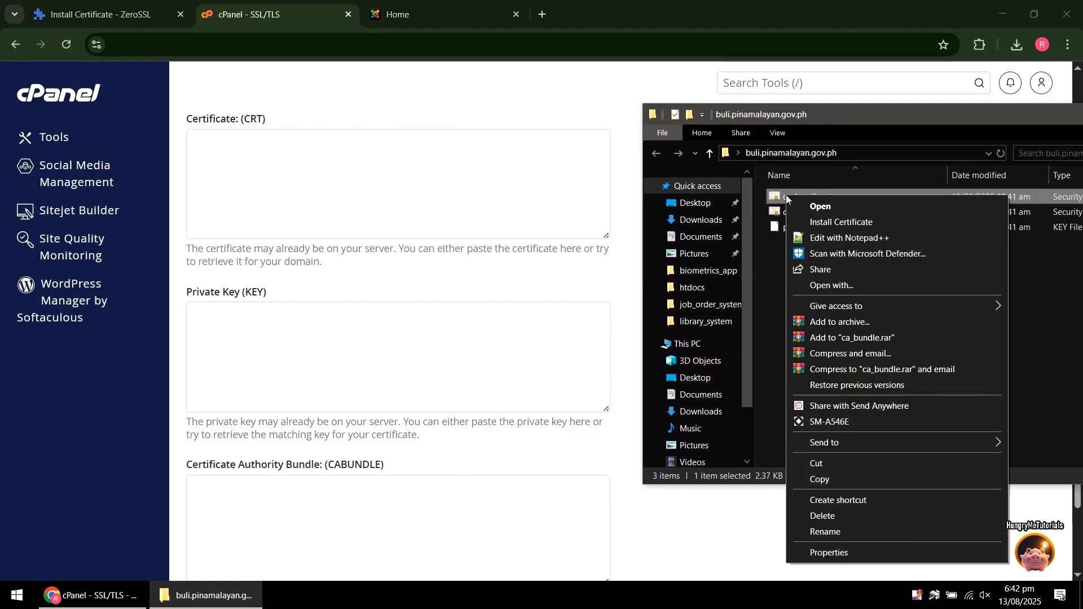
# Step: Paste the ca_bundle.crt, certificate.crt and private.key contents into their cPanel fields
pyautogui.click(850, 241)
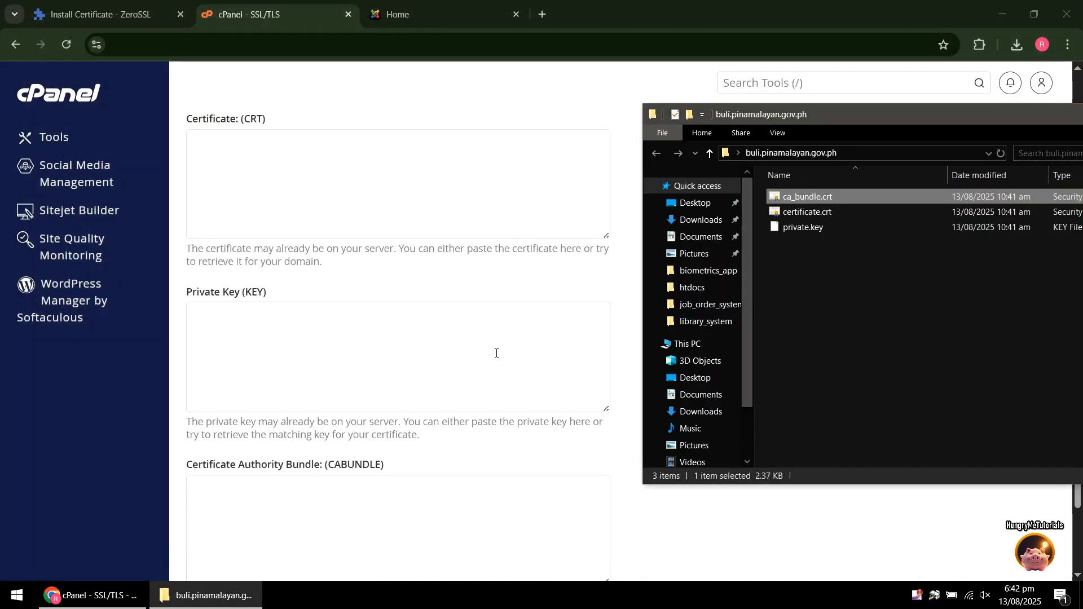
pyautogui.click(397, 526)
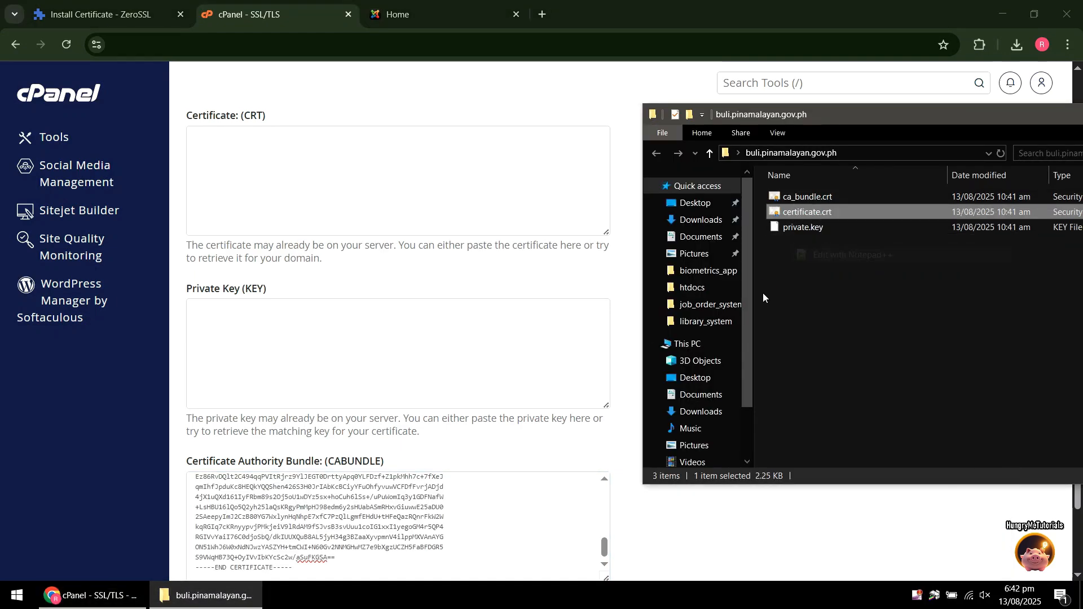
pyautogui.doubleClick(804, 212)
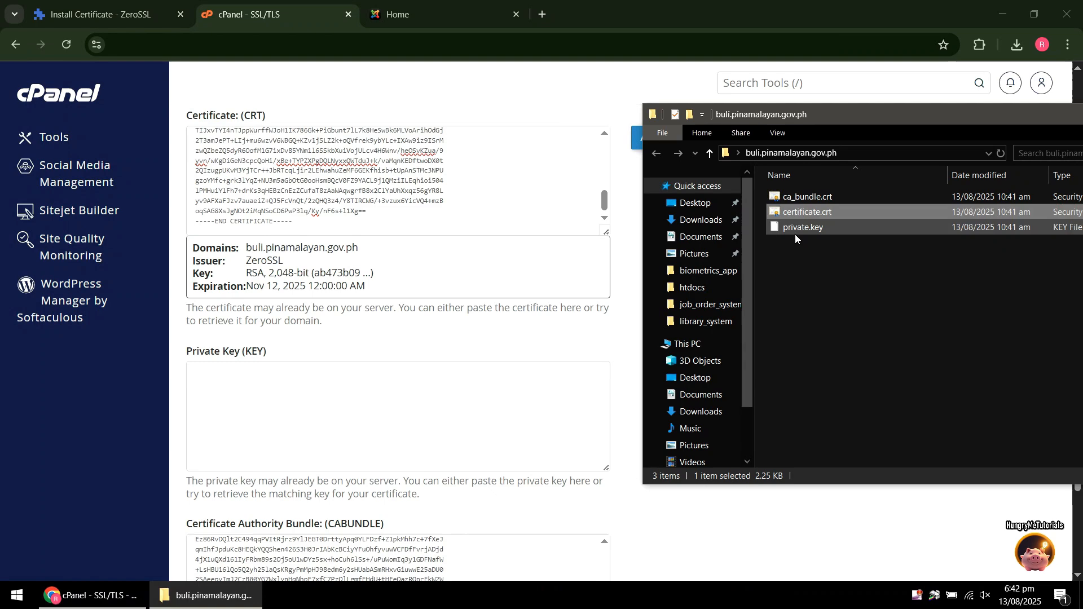
pyautogui.doubleClick(803, 227)
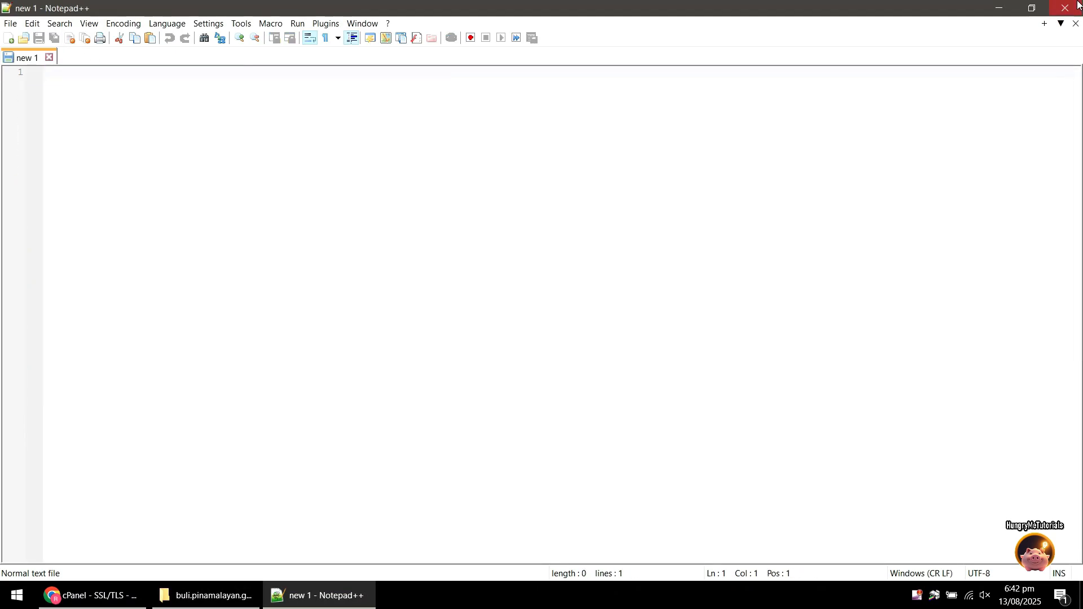
pyautogui.click(86, 595)
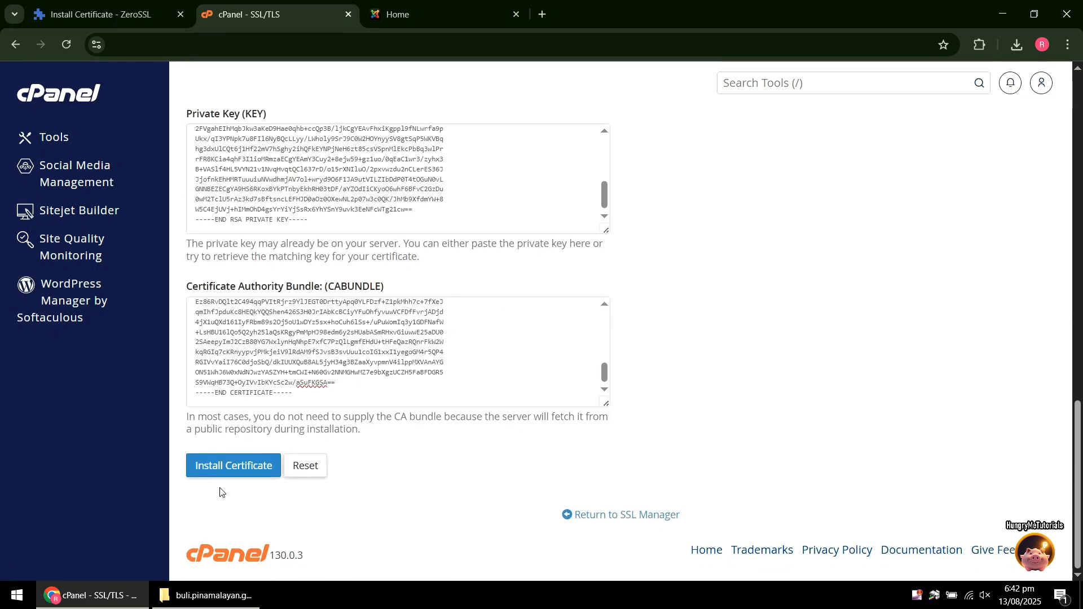
# Step: Install the certificate, acknowledge the success message, and return to the Barangay Buli site
pyautogui.click(233, 465)
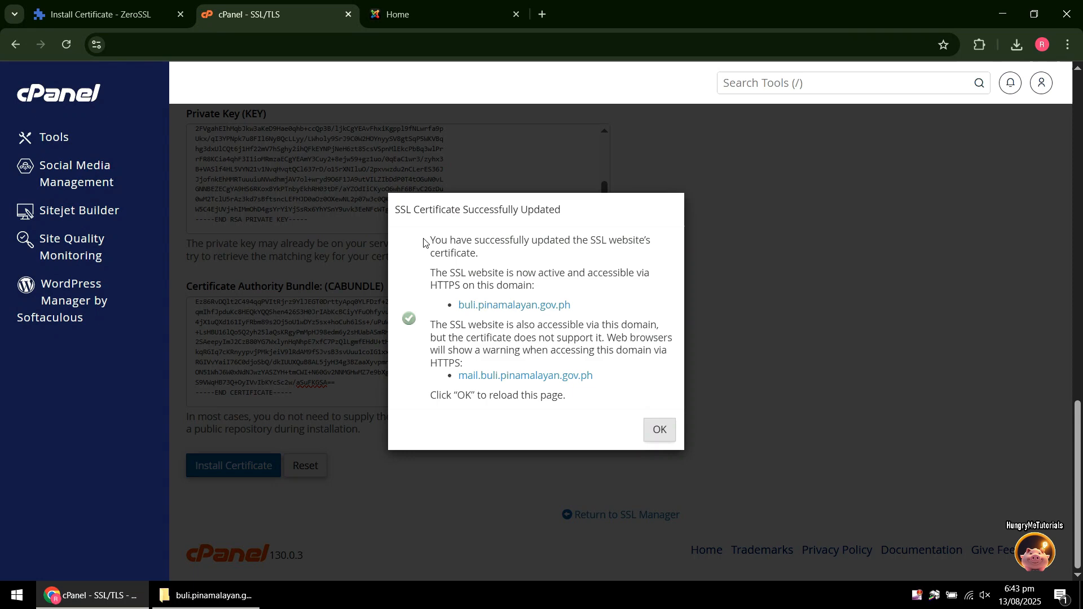
pyautogui.moveTo(449, 235)
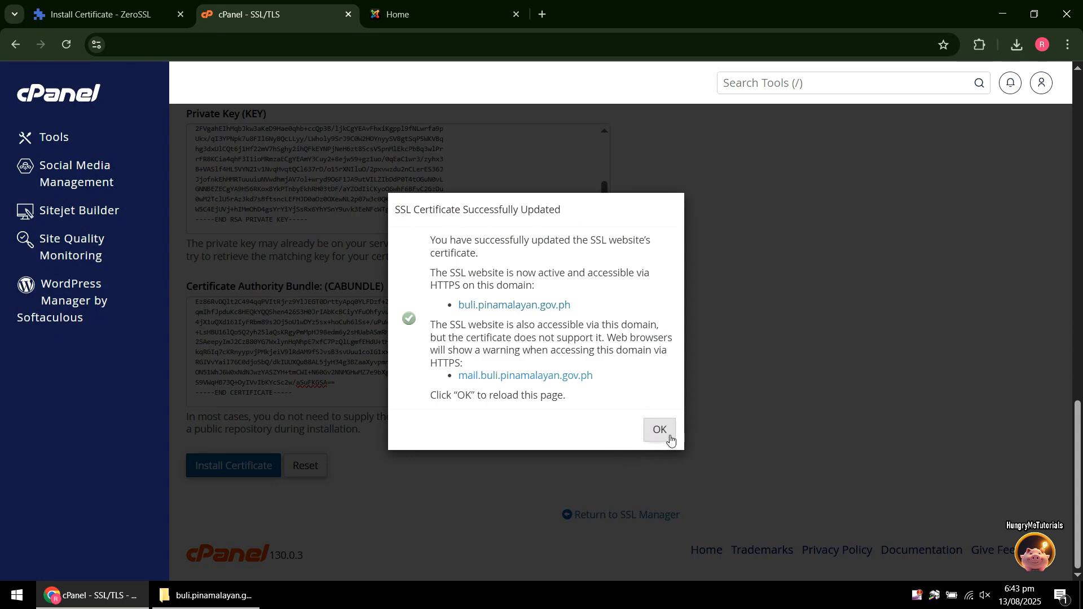
pyautogui.click(657, 430)
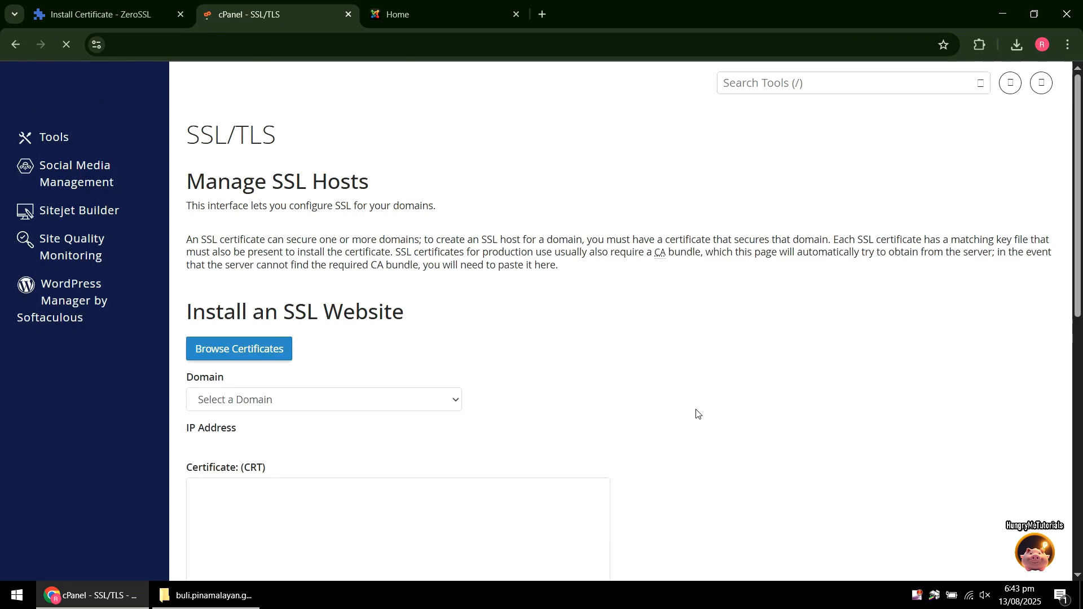
pyautogui.click(445, 14)
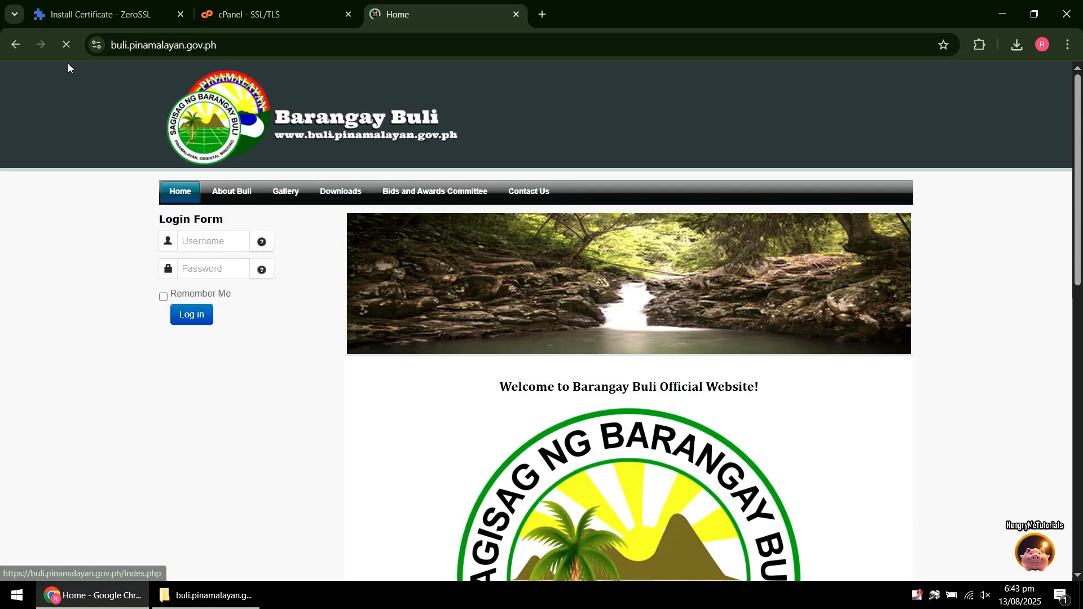
# Step: Check Chrome's site info: connection secure, ZeroSSL certificate valid until November 12, 2025
pyautogui.click(95, 45)
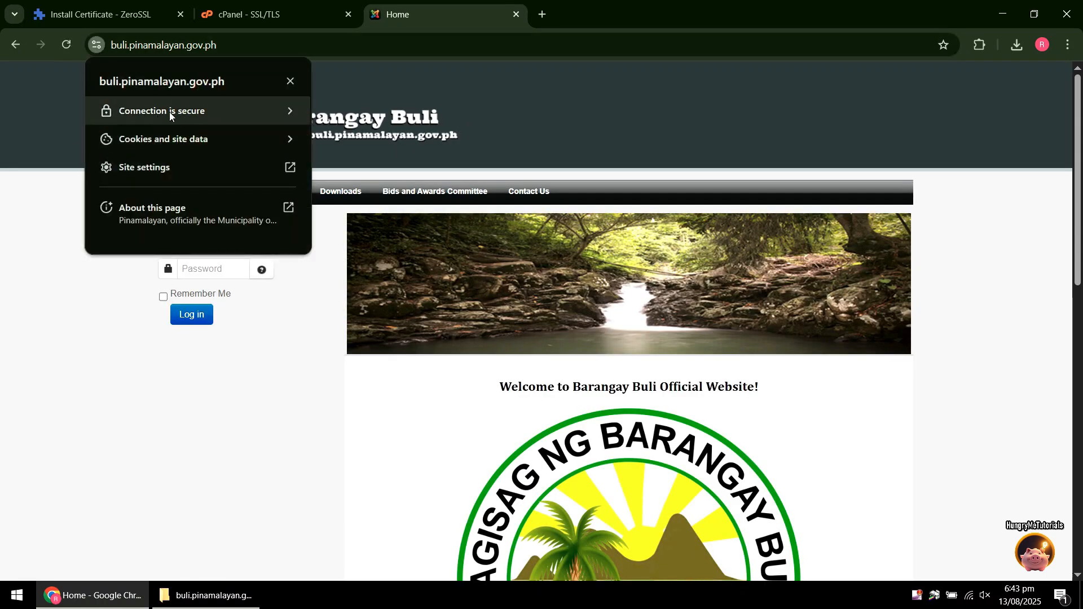
pyautogui.click(161, 110)
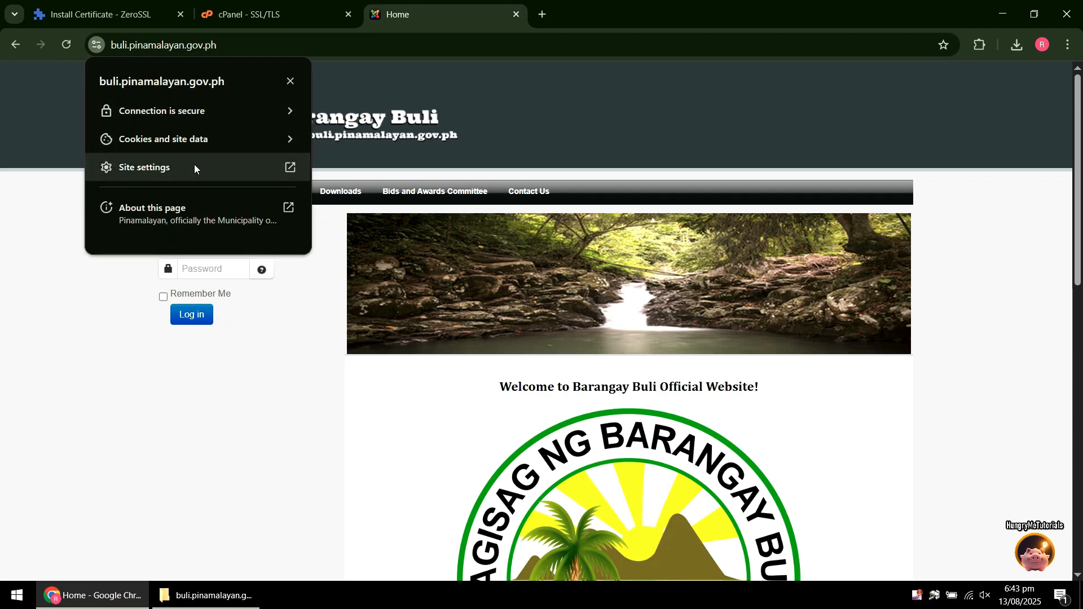
pyautogui.moveTo(196, 143)
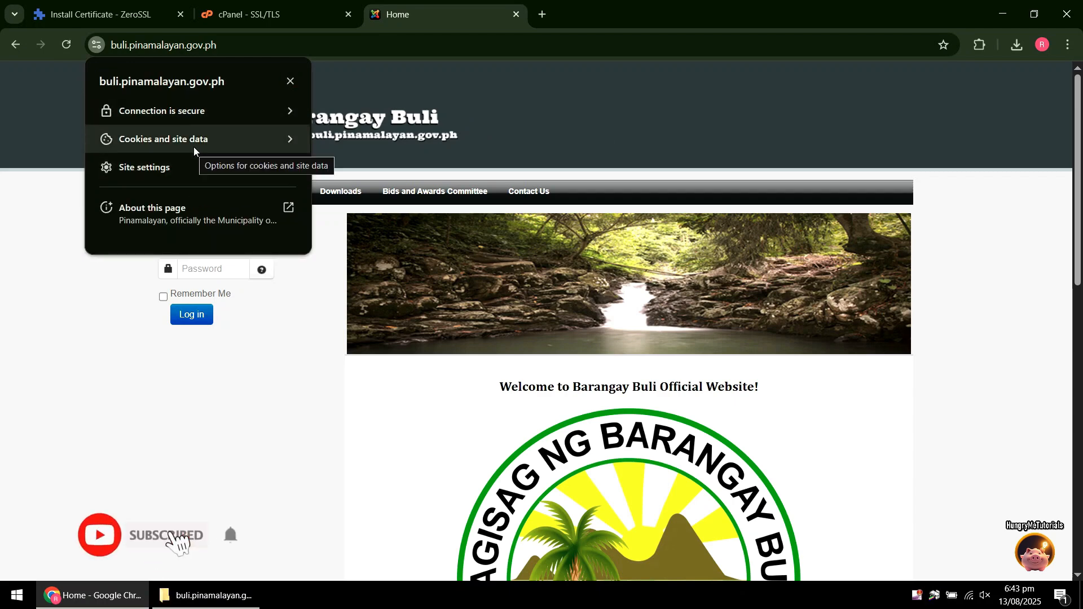
pyautogui.click(164, 110)
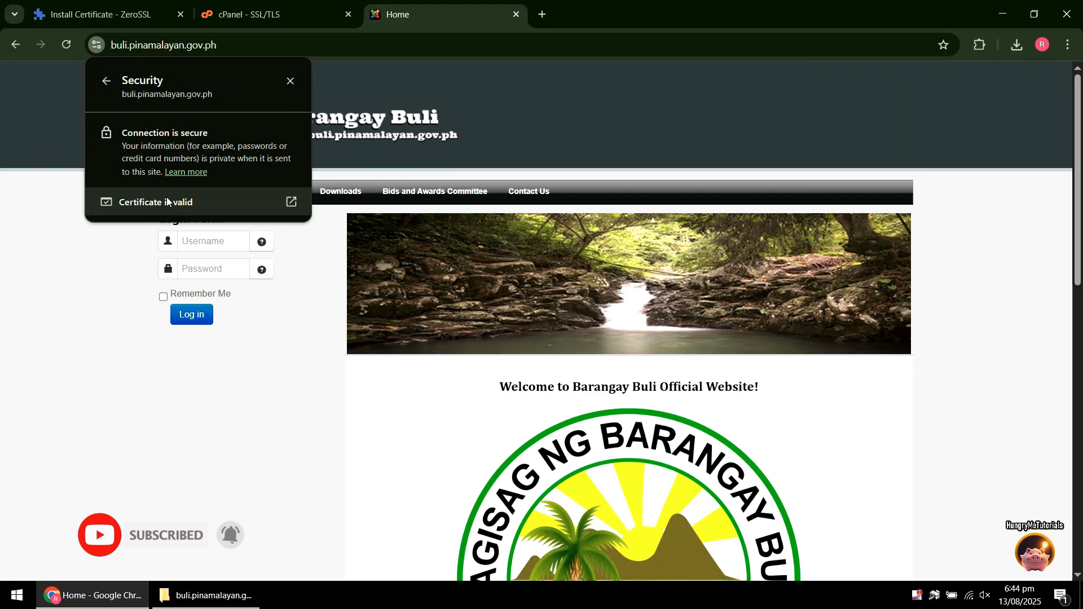
pyautogui.click(156, 202)
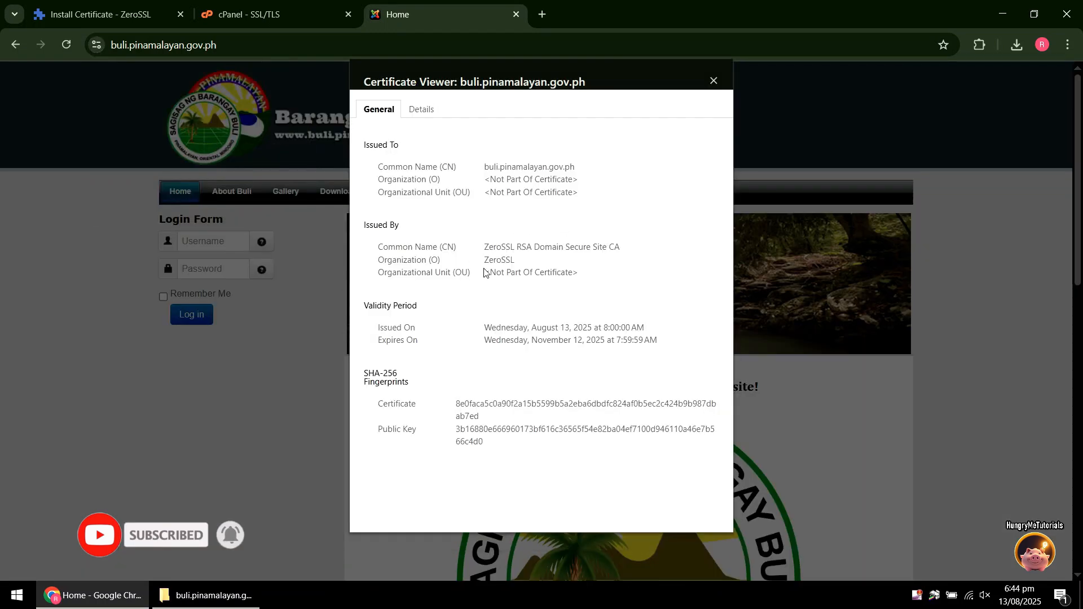